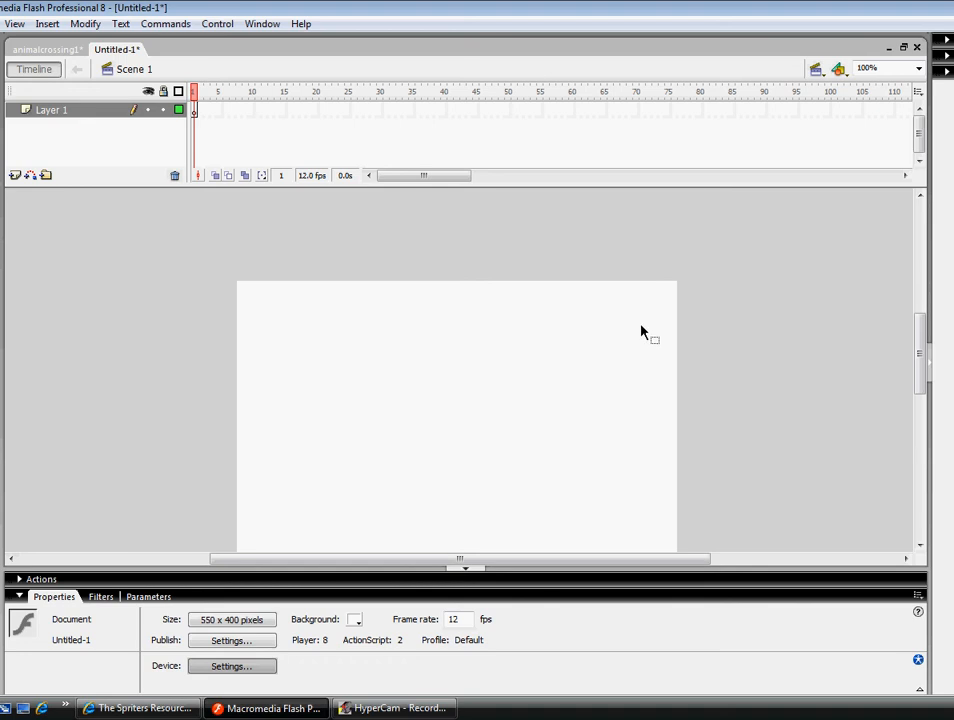
{"action": "mouse_move", "coordinate": [628, 320]}
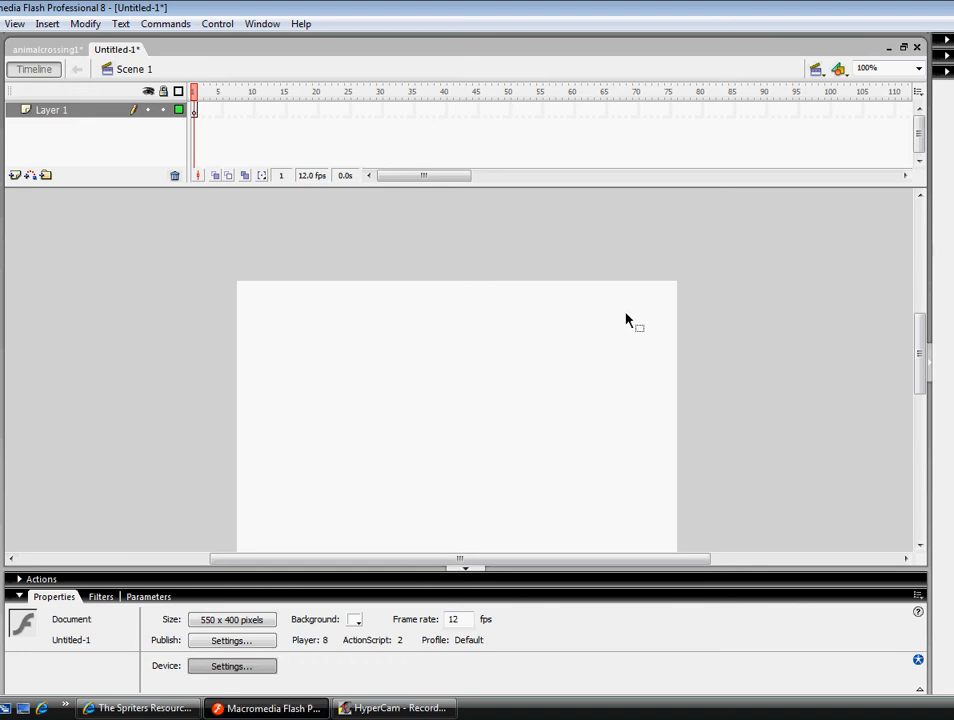
{"action": "mouse_move", "coordinate": [546, 280]}
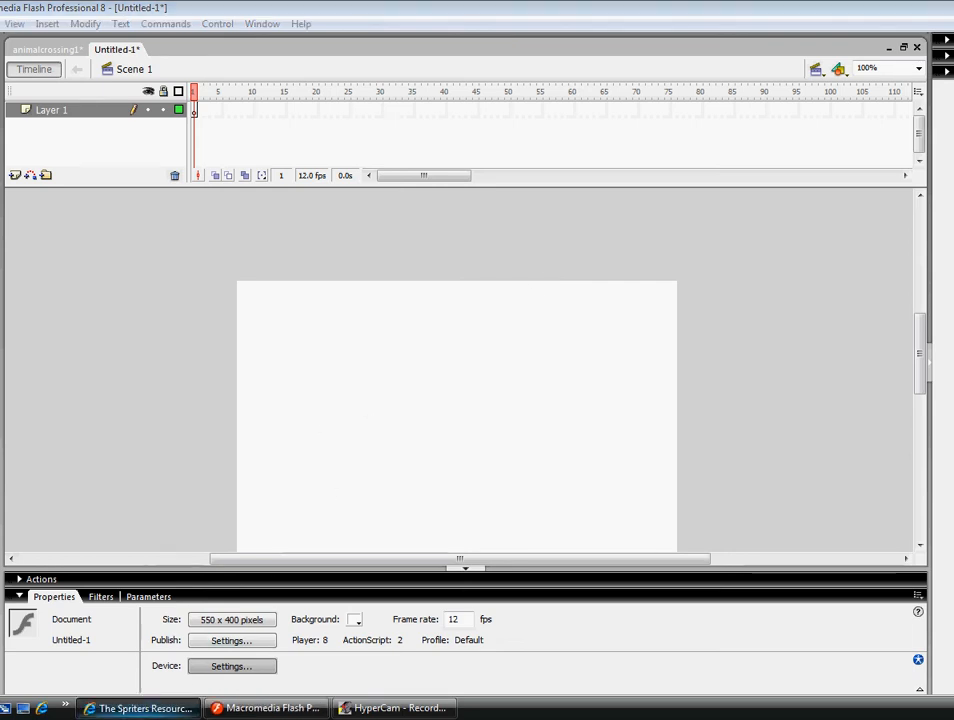
- Switch to the browser and enter the Mario Series category on the Nintendo page
{"action": "left_click", "coordinate": [140, 708]}
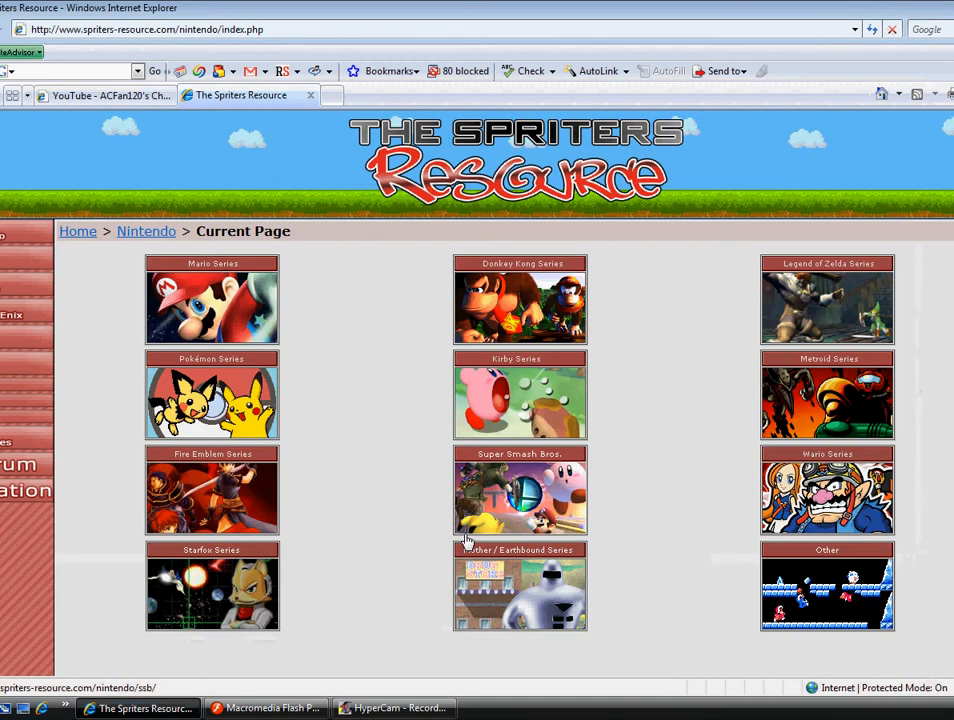
{"action": "mouse_move", "coordinate": [336, 322]}
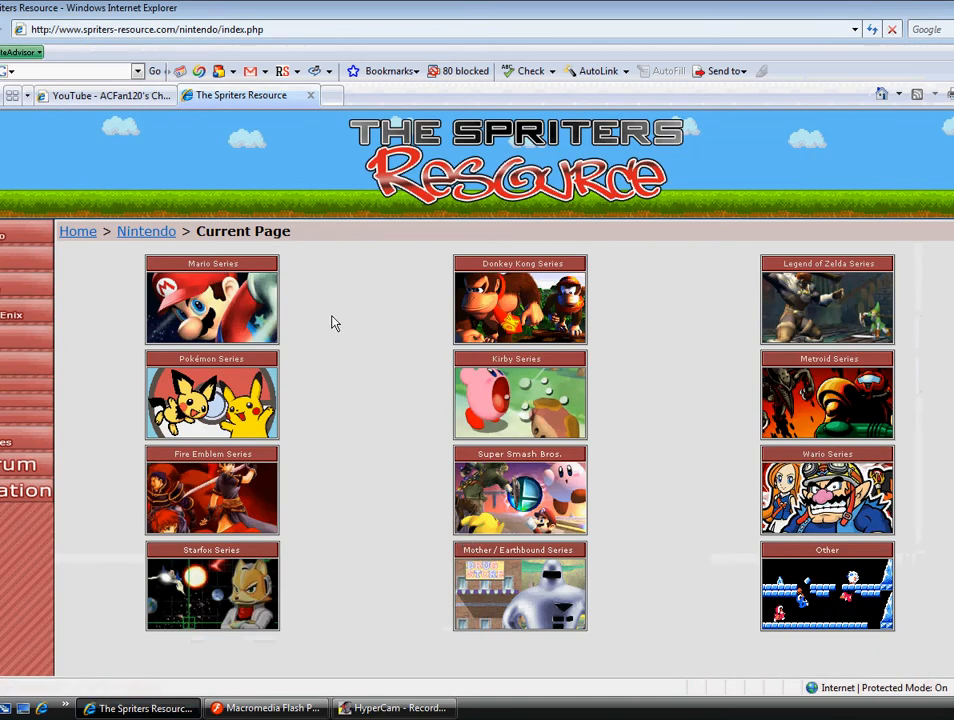
{"action": "mouse_move", "coordinate": [238, 304]}
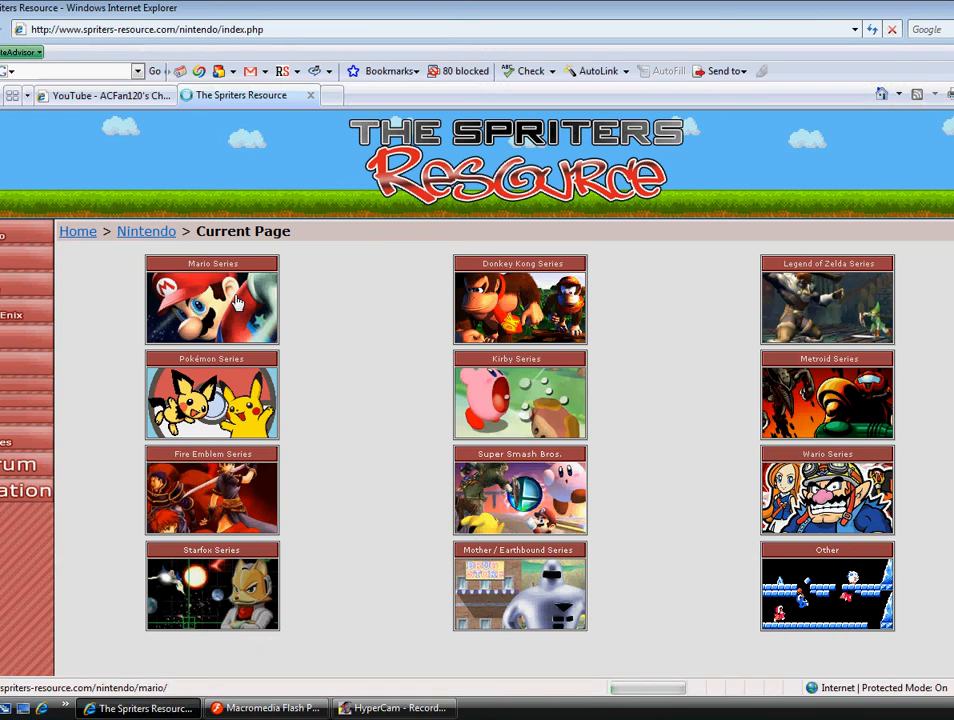
{"action": "mouse_move", "coordinate": [308, 238]}
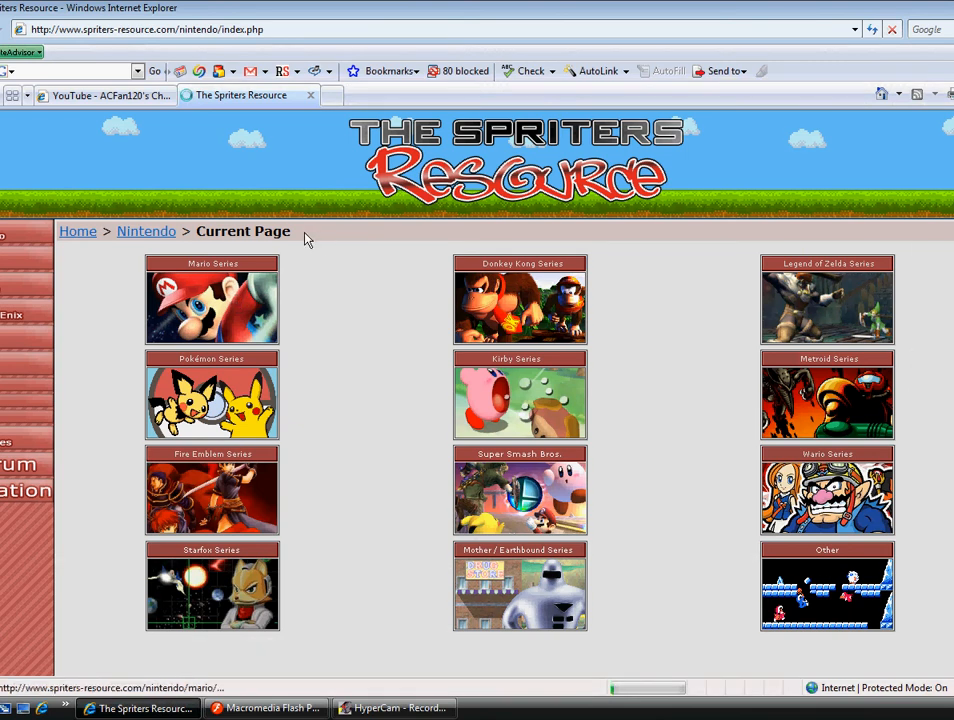
{"action": "mouse_move", "coordinate": [376, 314]}
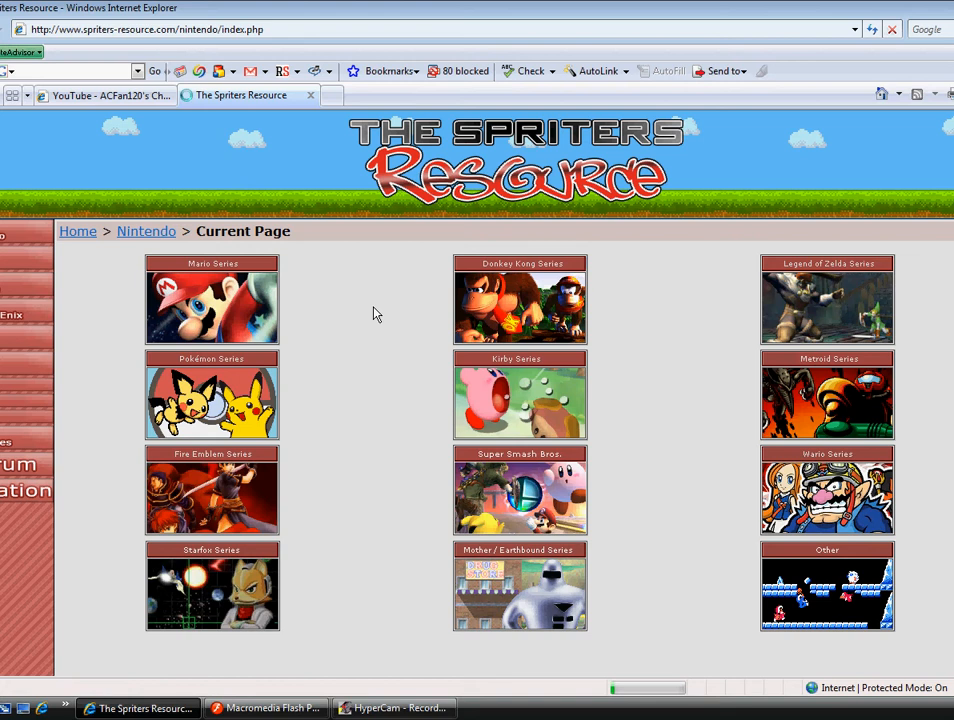
{"action": "left_click", "coordinate": [212, 300]}
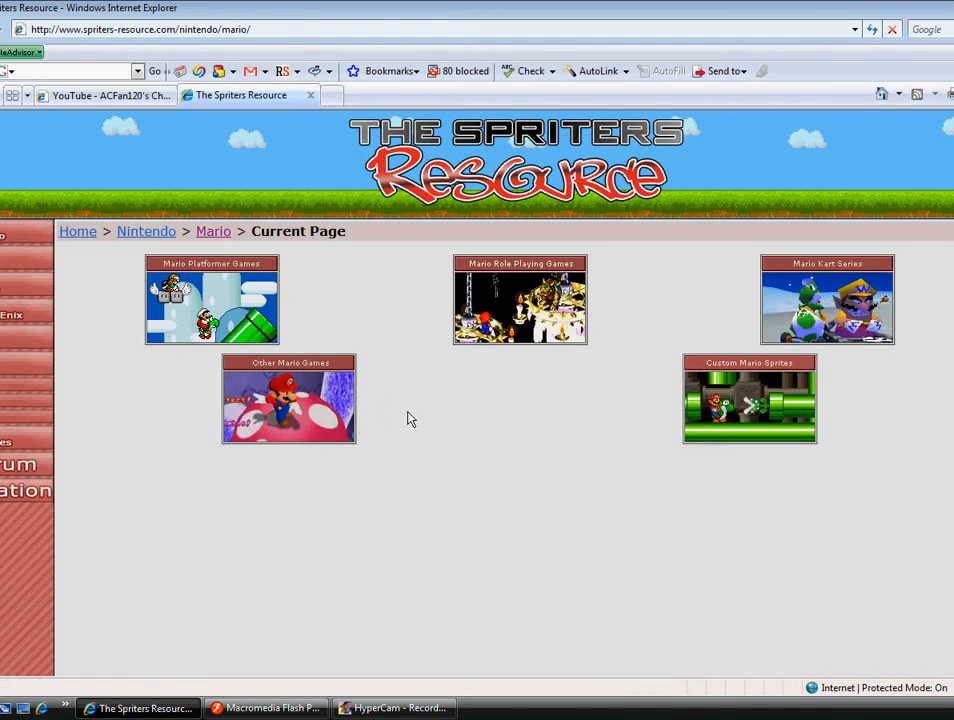
{"action": "mouse_move", "coordinate": [352, 316]}
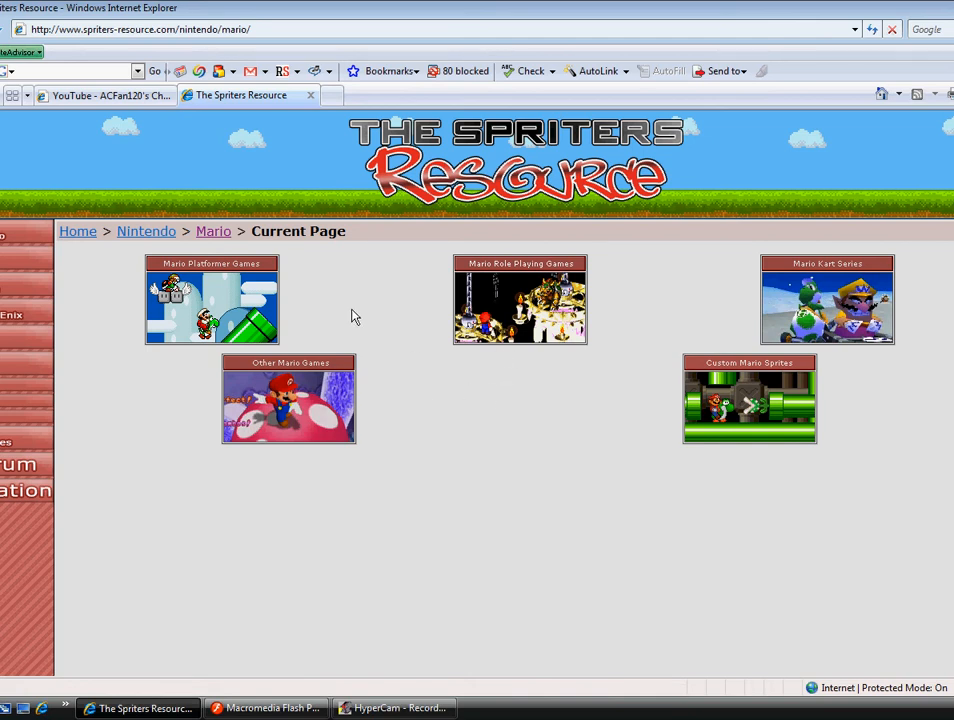
- Go through Mario Platformer Games into the Super Mario Bros. sprites page
{"action": "left_click", "coordinate": [212, 296]}
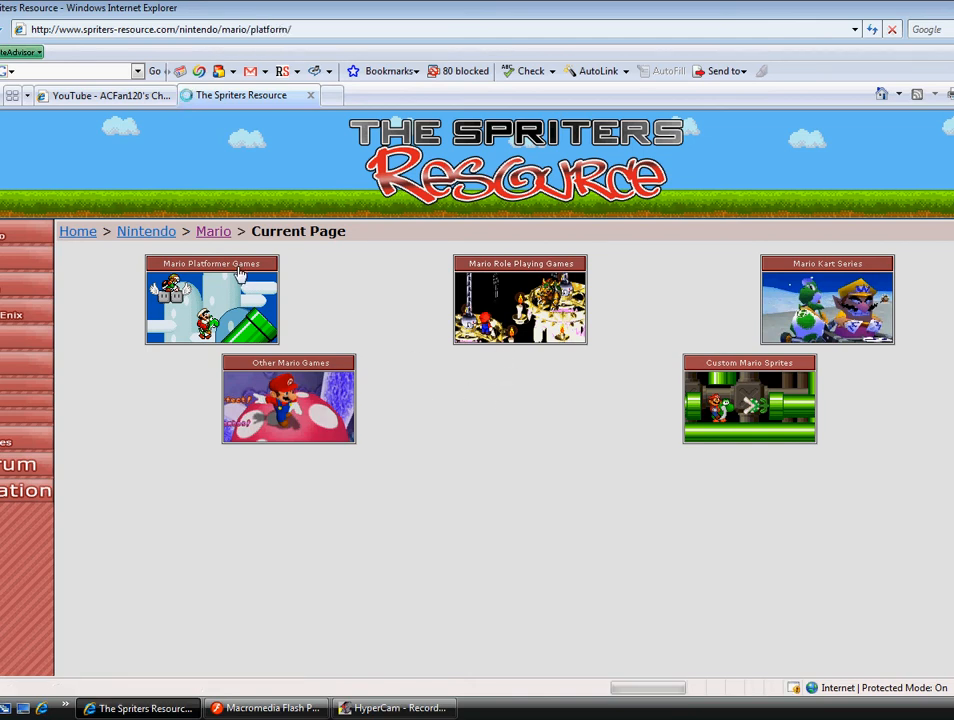
{"action": "left_click", "coordinate": [212, 300]}
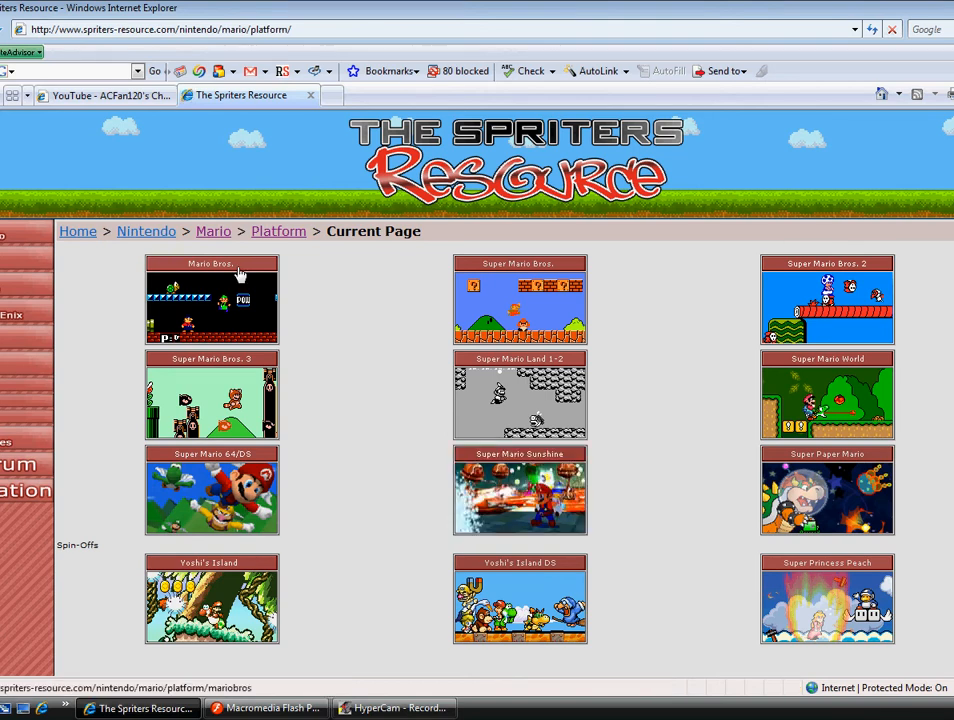
{"action": "left_click", "coordinate": [520, 300]}
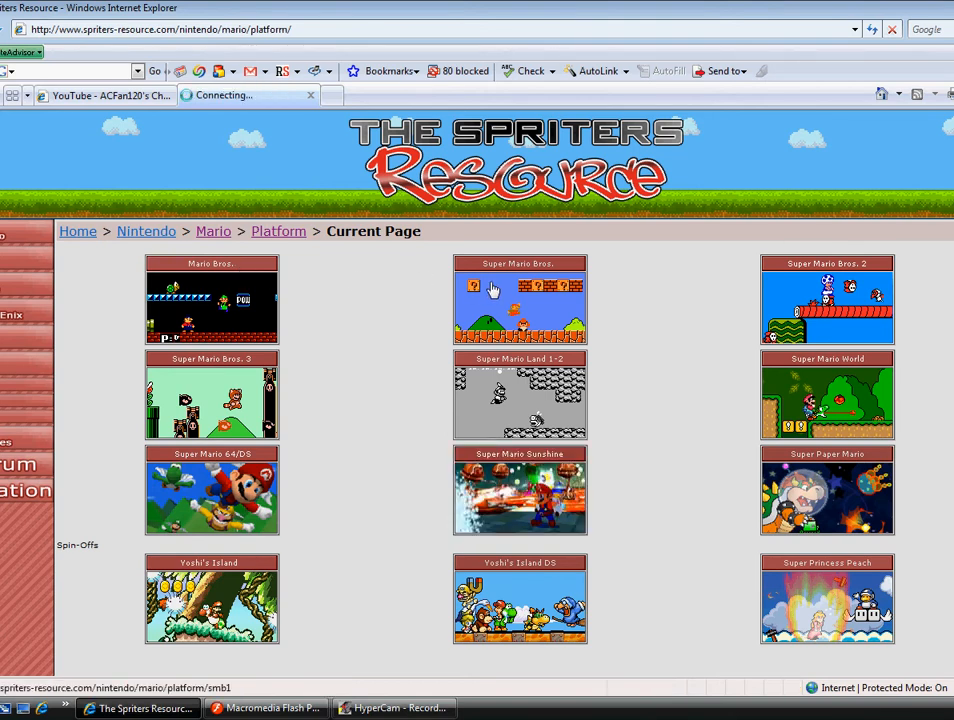
{"action": "left_click", "coordinate": [520, 300]}
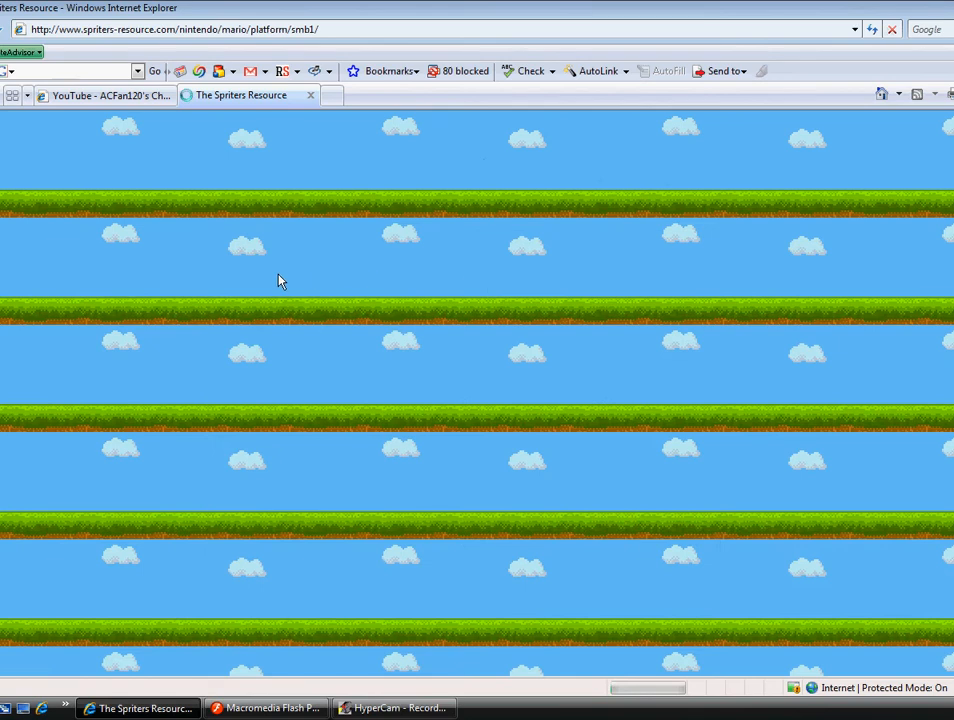
{"action": "mouse_move", "coordinate": [228, 302]}
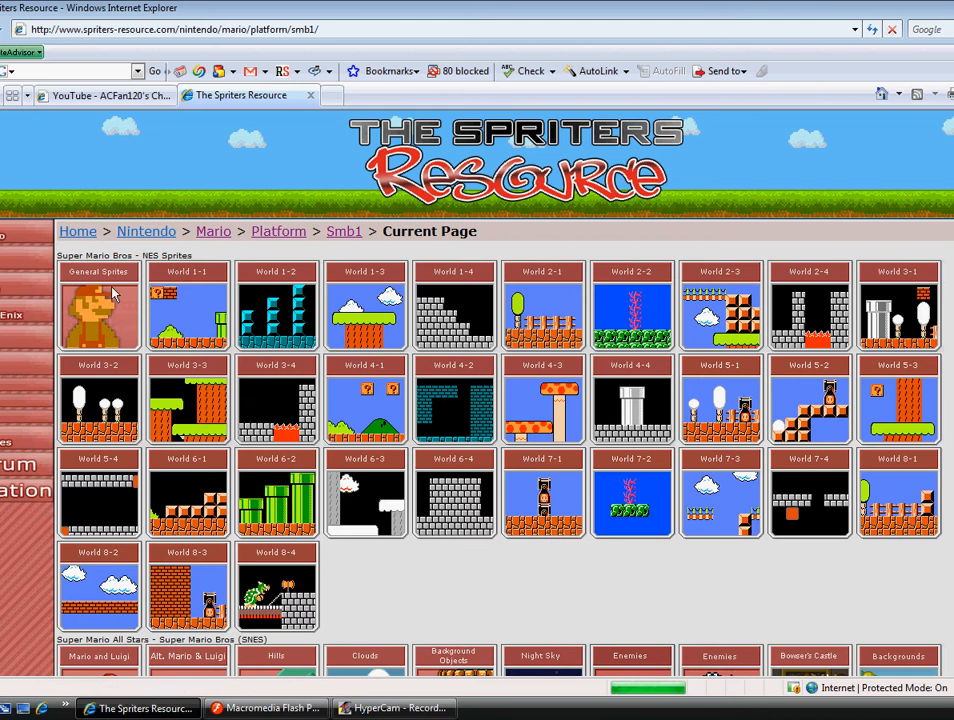
{"action": "mouse_move", "coordinate": [88, 308]}
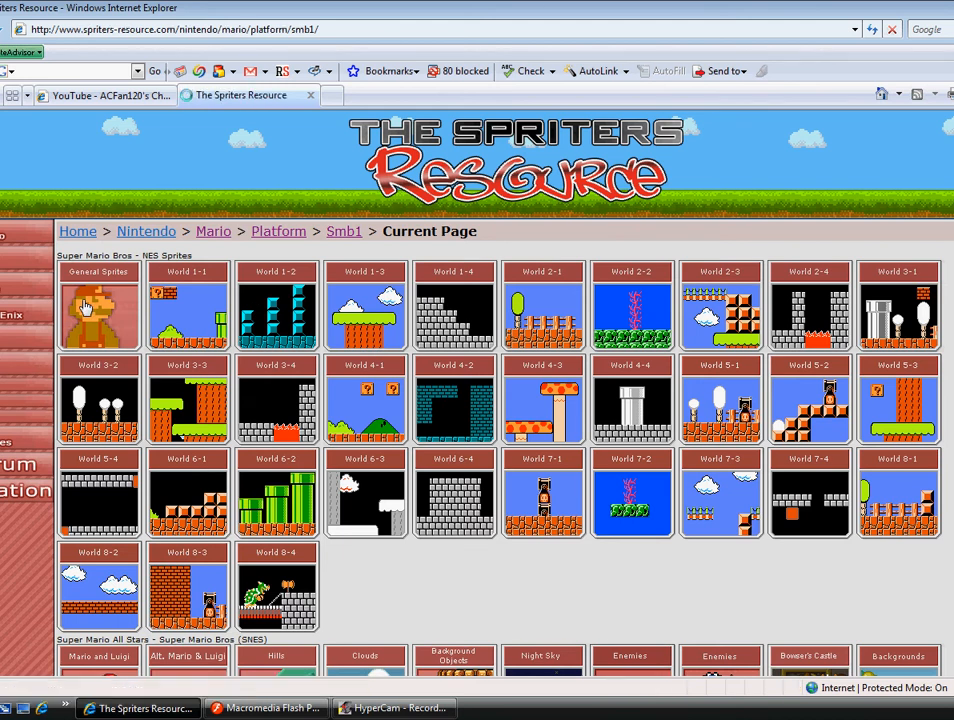
- Load the General Sprites sheet and copy its image to the clipboard
{"action": "left_click", "coordinate": [98, 316]}
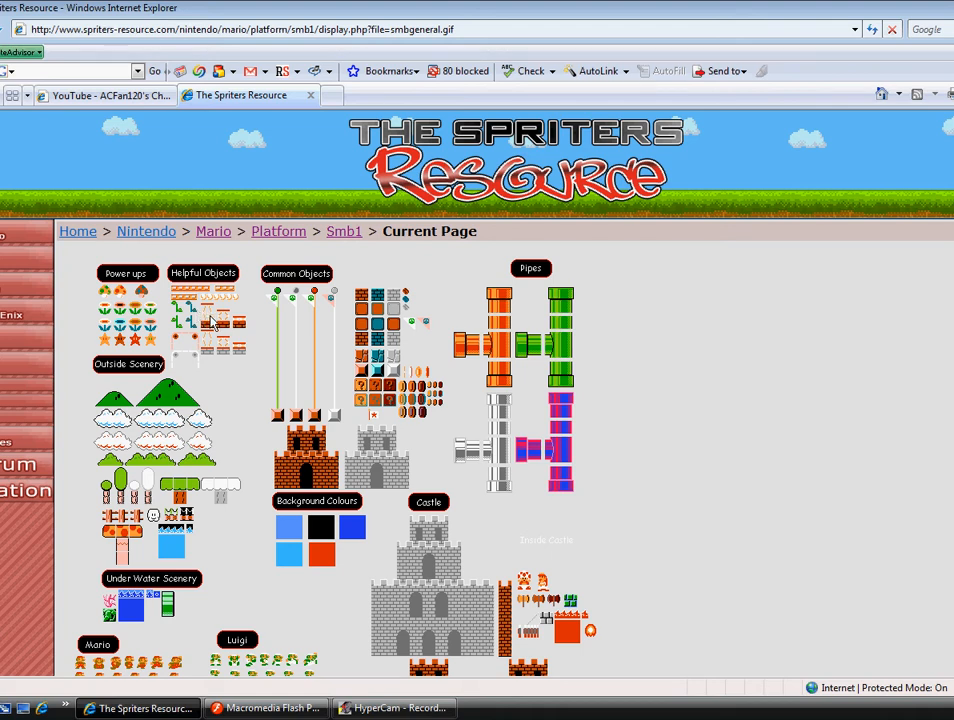
{"action": "right_click", "coordinate": [210, 320]}
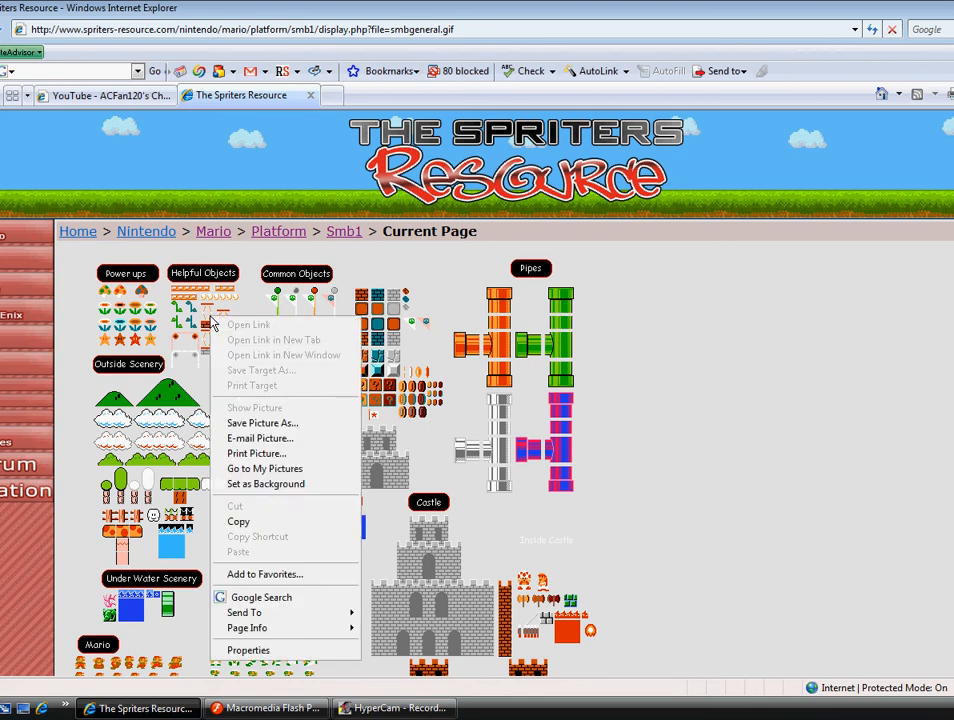
{"action": "left_click", "coordinate": [590, 340]}
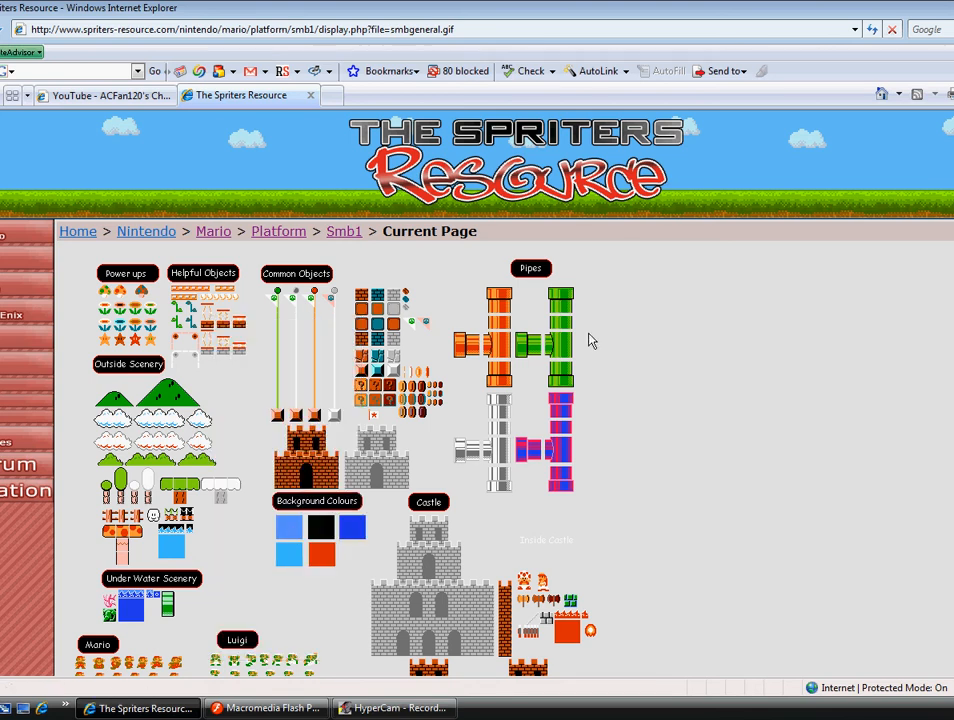
{"action": "scroll", "scroll_direction": "down", "scroll_amount": 3}
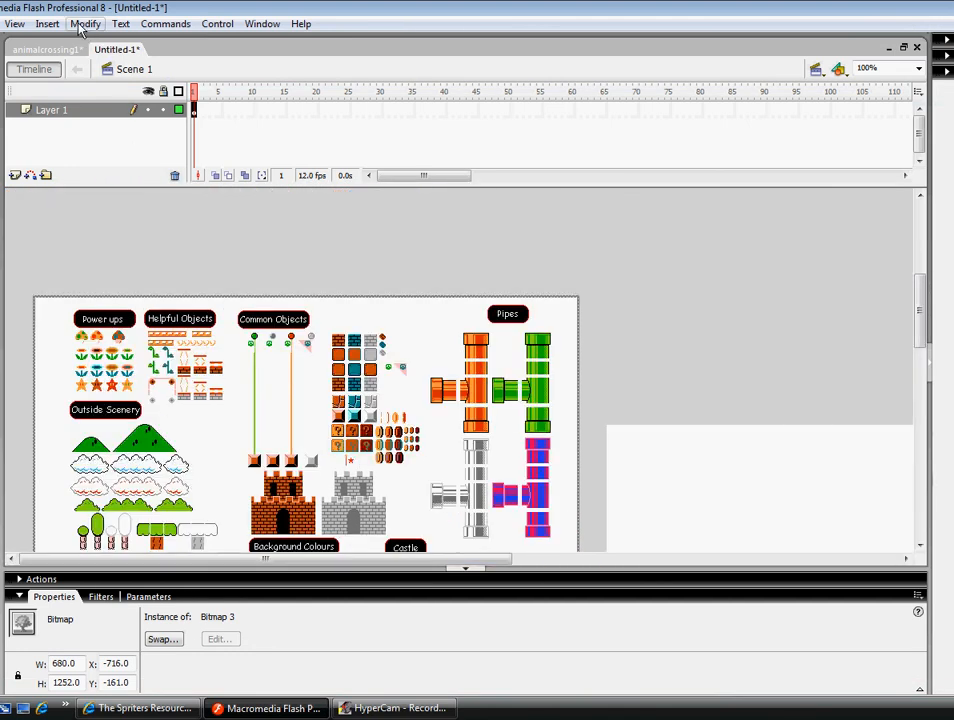
{"action": "mouse_move", "coordinate": [198, 340]}
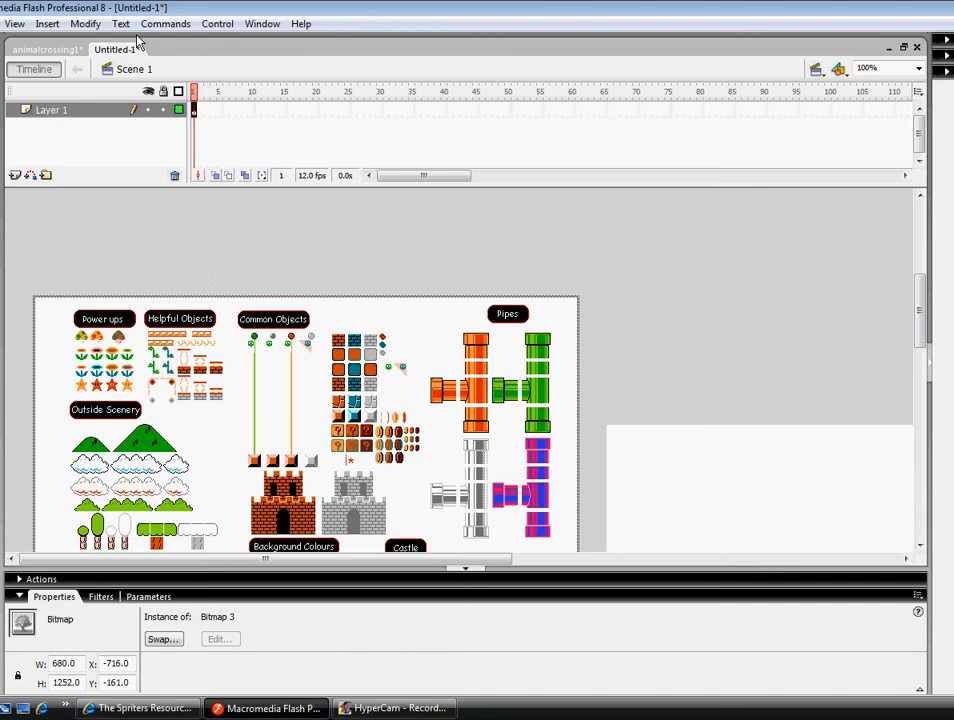
- Bring up the Modify > Bitmap commands for the pasted sprite sheet
{"action": "left_click", "coordinate": [84, 24]}
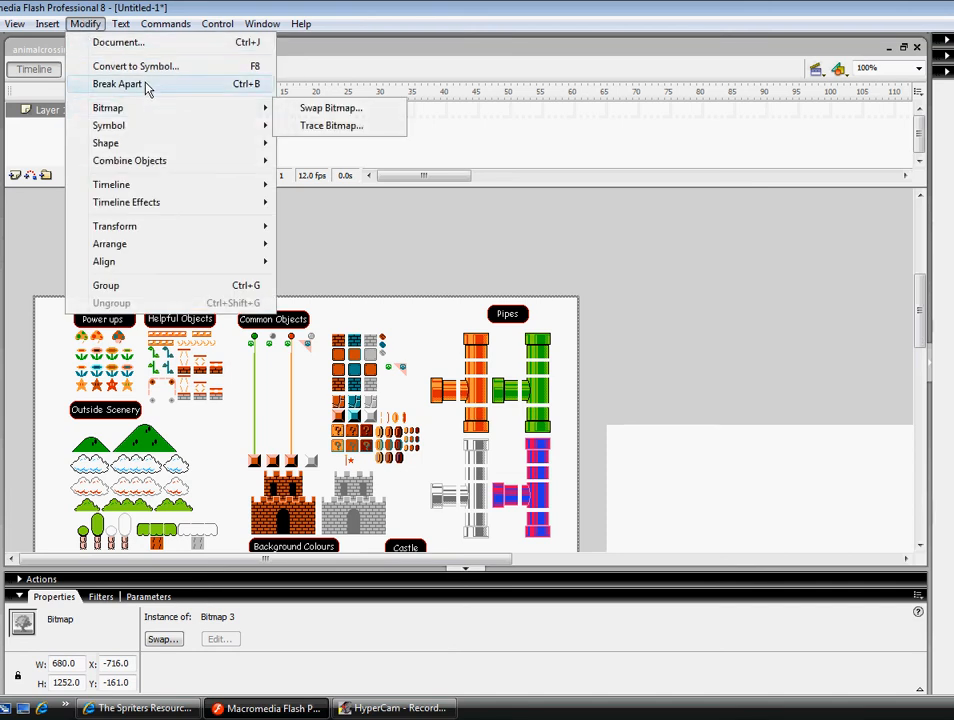
{"action": "mouse_move", "coordinate": [108, 124]}
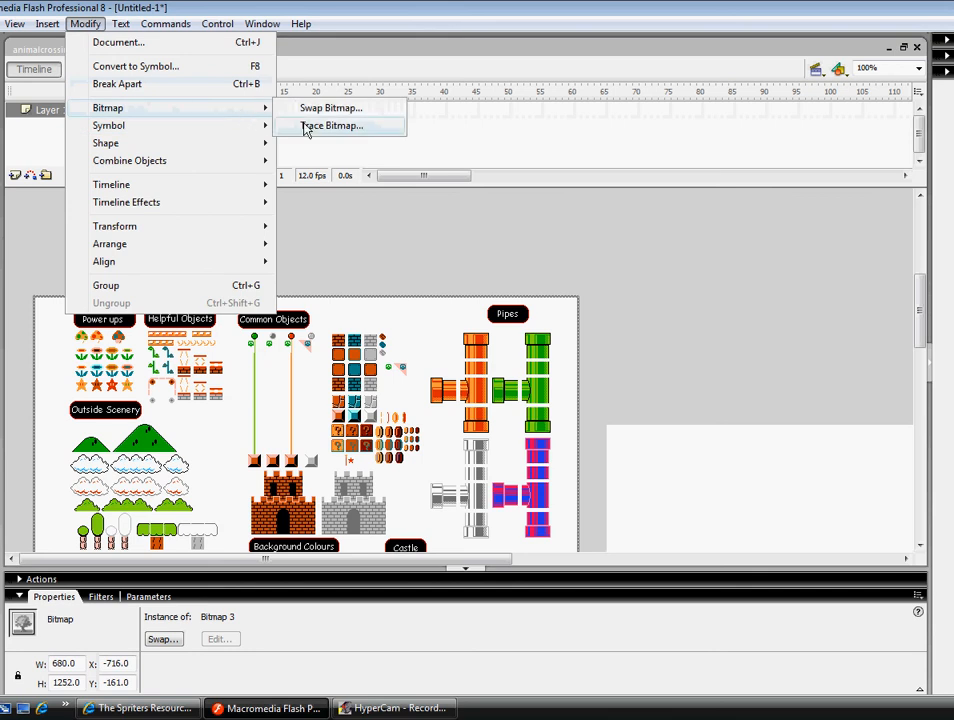
{"action": "mouse_move", "coordinate": [318, 132]}
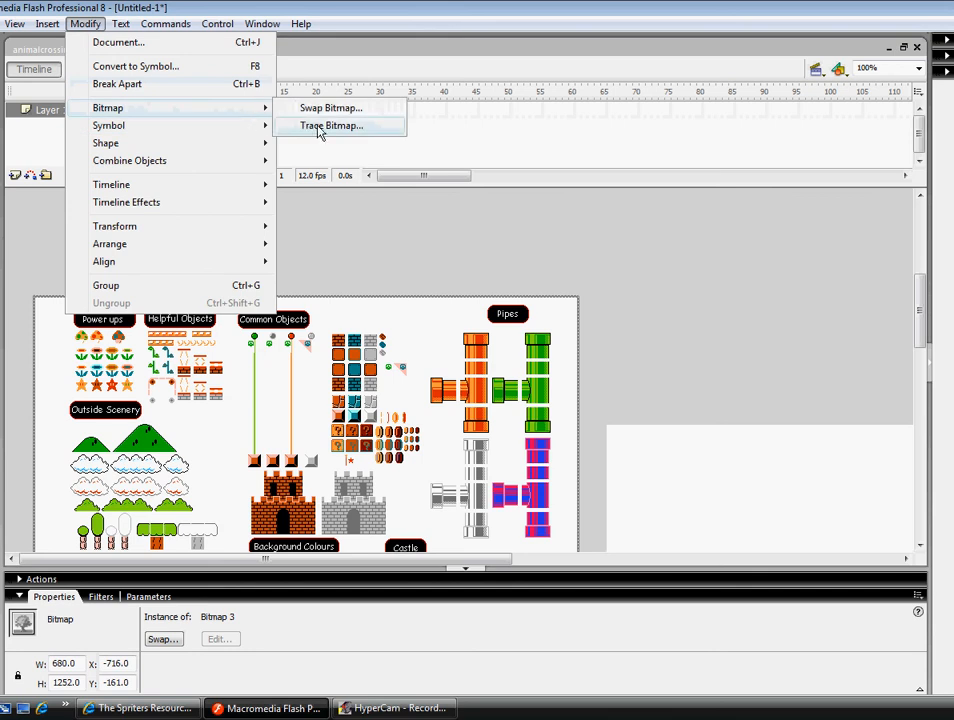
- Show the Trace Bitmap settings for the pasted sprite sheet
{"action": "left_click", "coordinate": [332, 124]}
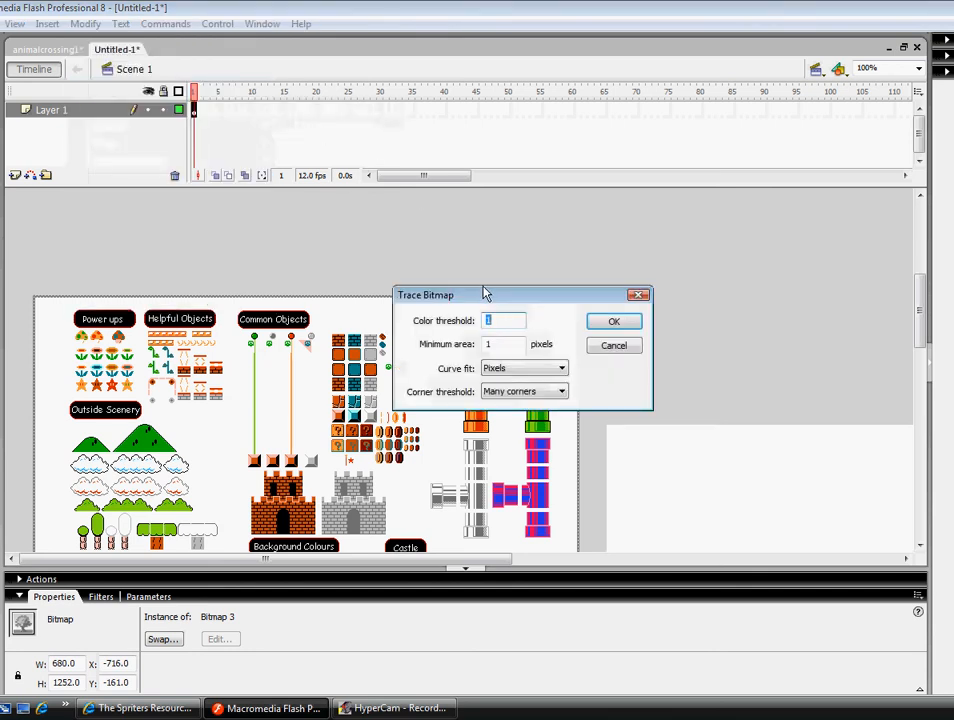
{"action": "mouse_move", "coordinate": [420, 324]}
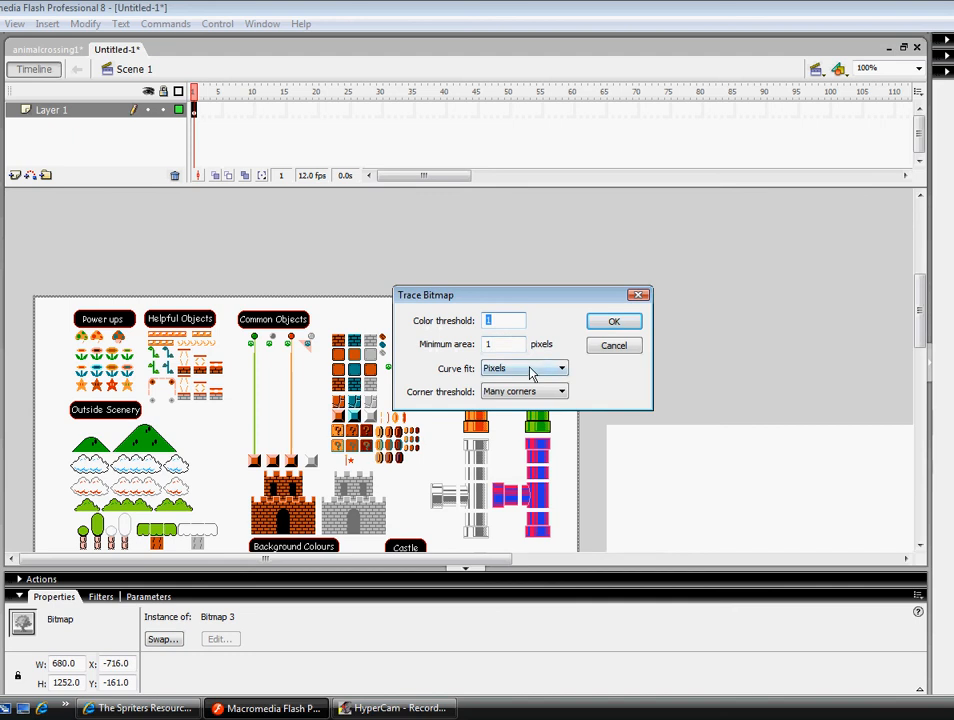
{"action": "mouse_move", "coordinate": [490, 376]}
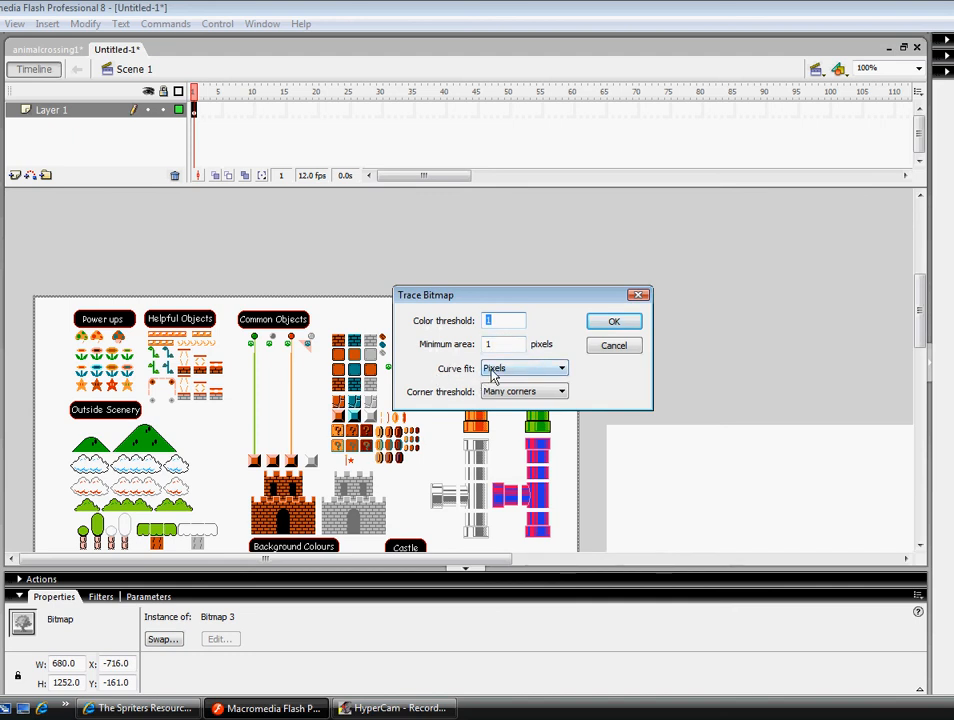
{"action": "mouse_move", "coordinate": [424, 400]}
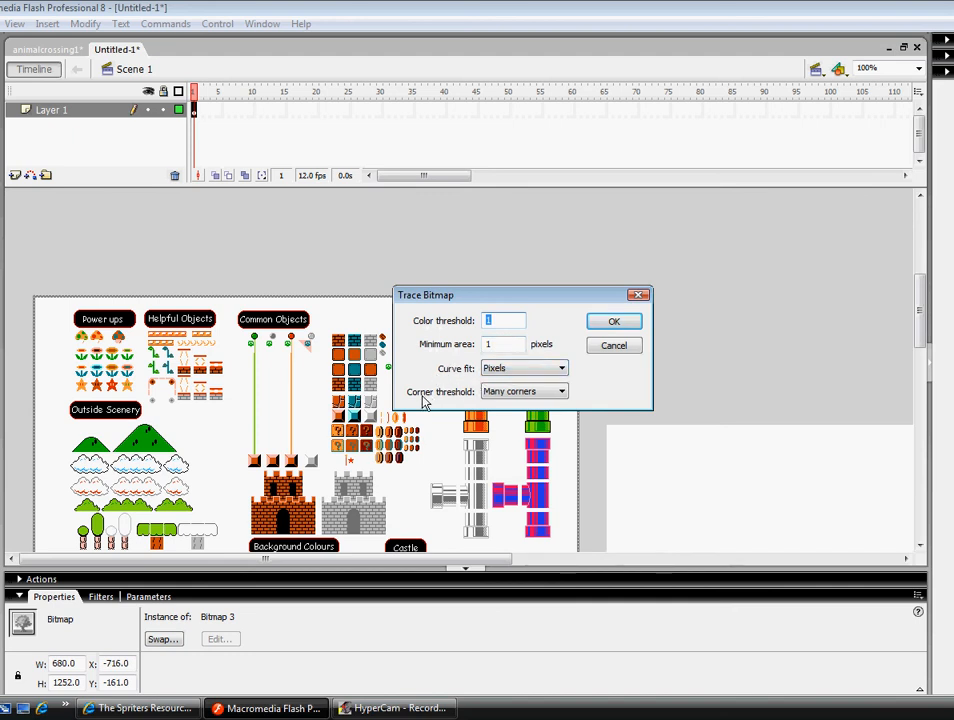
{"action": "mouse_move", "coordinate": [478, 400]}
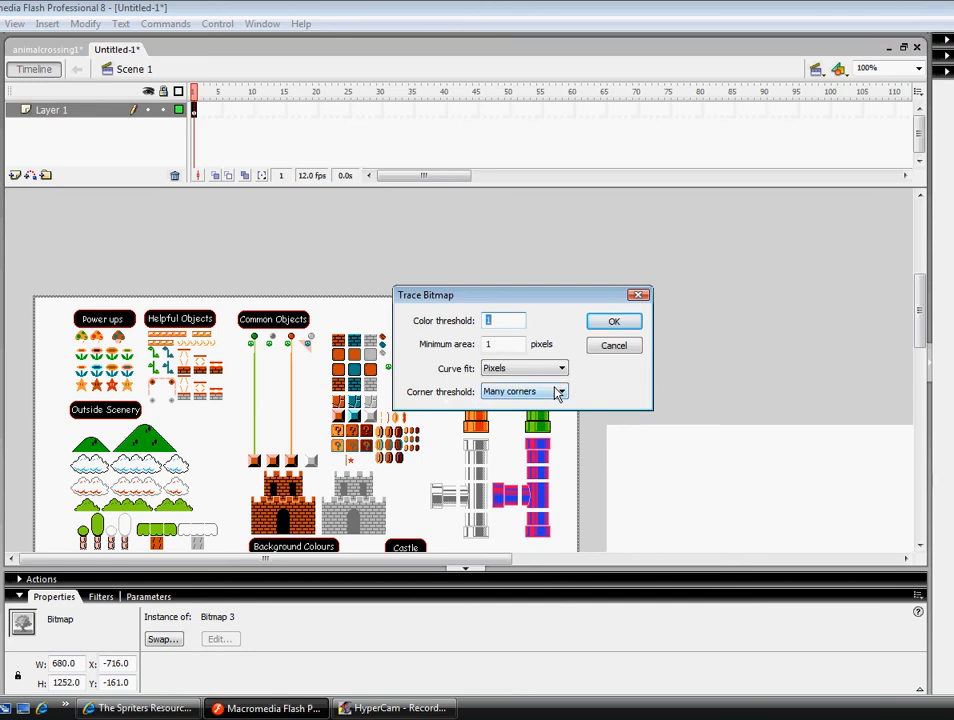
{"action": "mouse_move", "coordinate": [560, 316]}
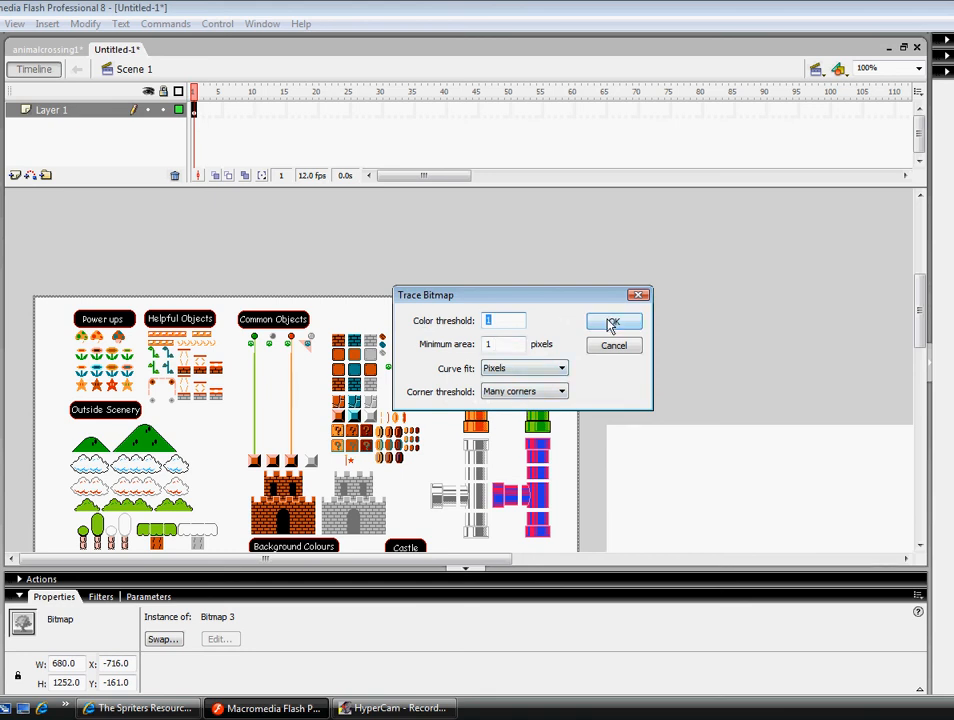
- Run Trace Bitmap so the sprite sheet converts into vector shapes
{"action": "left_click", "coordinate": [612, 320]}
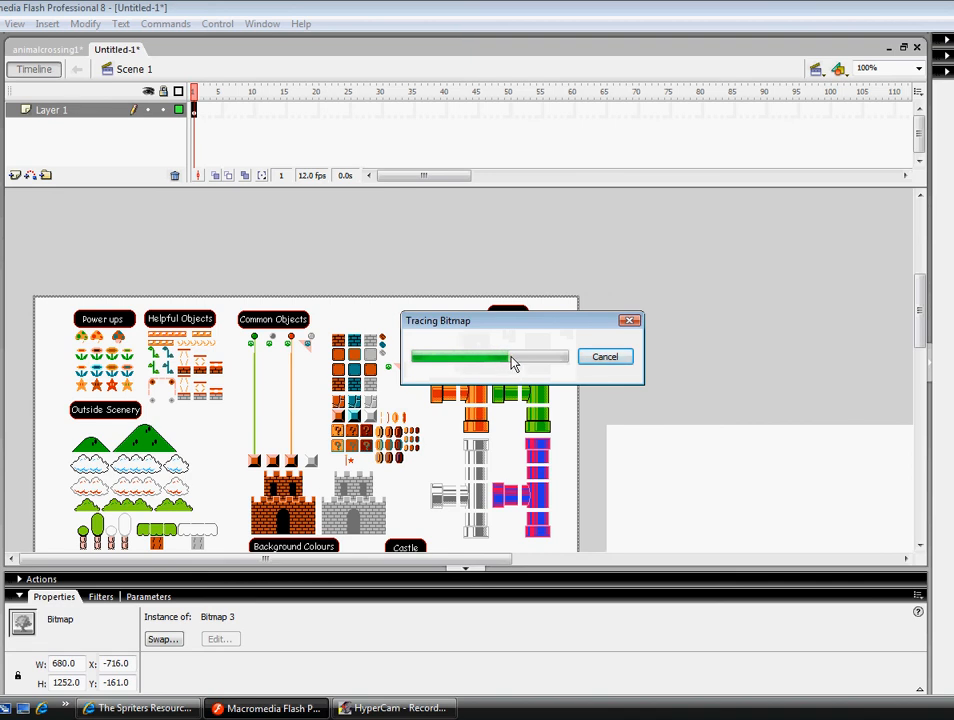
{"action": "mouse_move", "coordinate": [528, 364]}
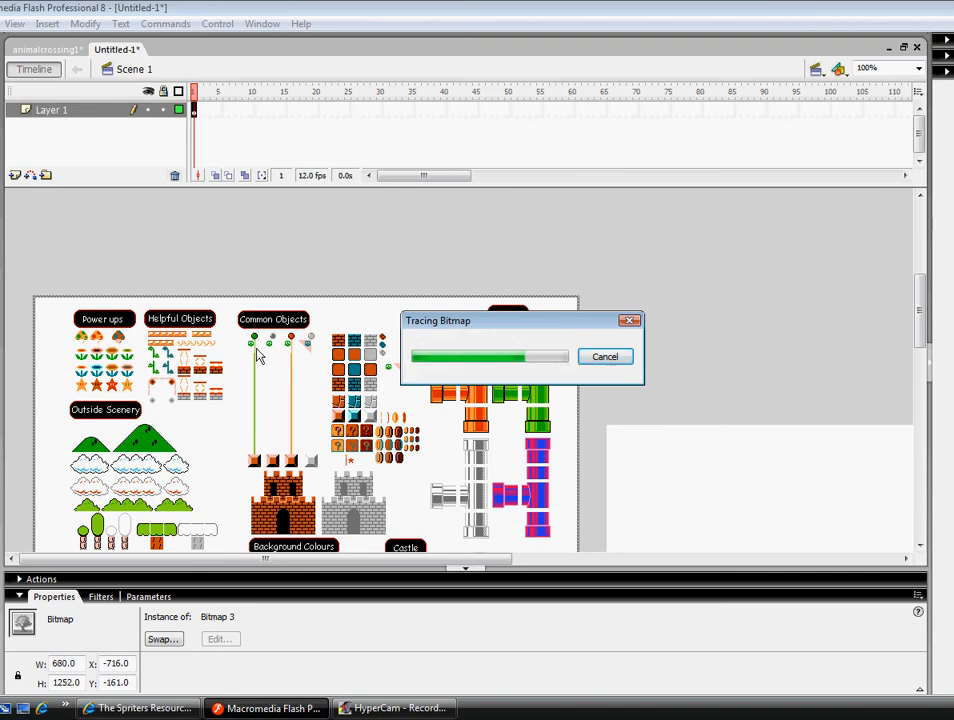
{"action": "mouse_move", "coordinate": [352, 368]}
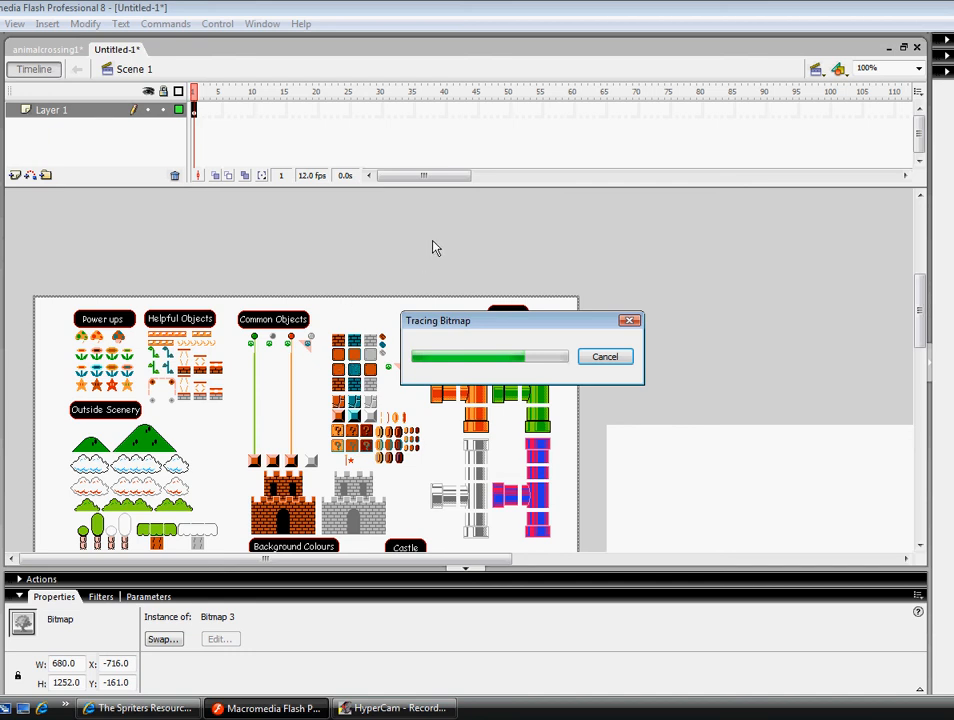
{"action": "mouse_move", "coordinate": [498, 204]}
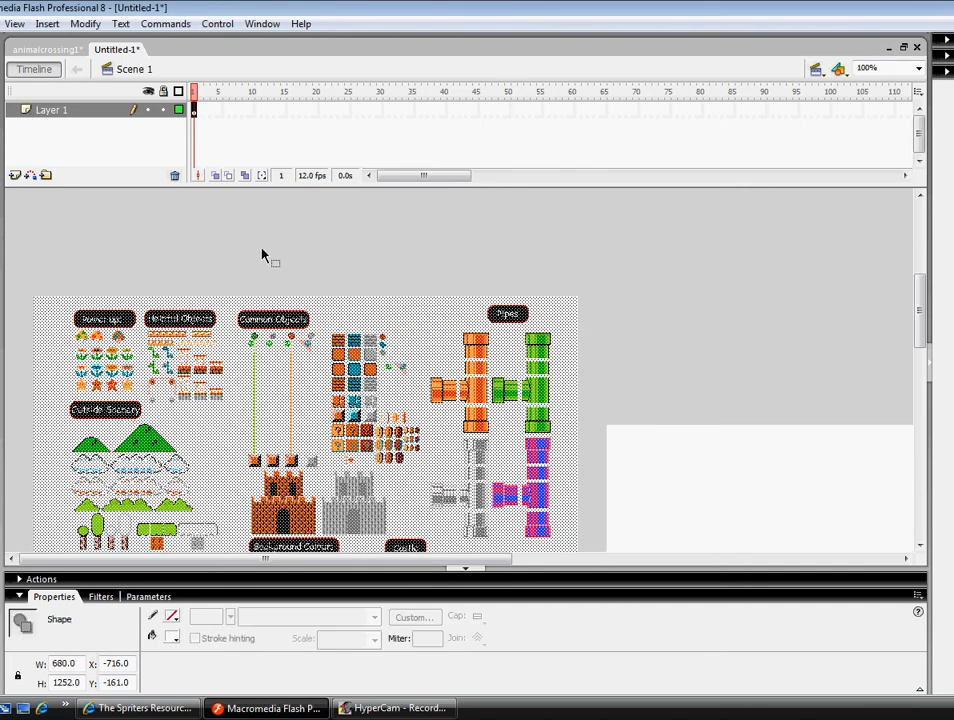
- Deselect the traced sheet, brush a green blob above it and select that blob
{"action": "left_click", "coordinate": [596, 216]}
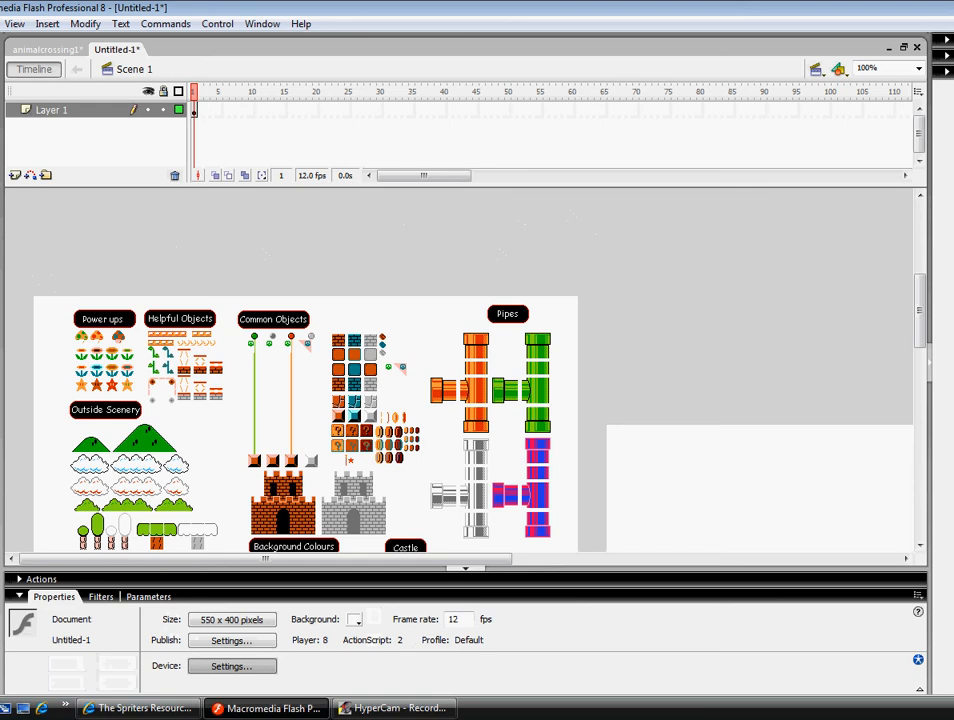
{"action": "left_click_drag", "start_coordinate": [244, 216], "coordinate": [360, 220]}
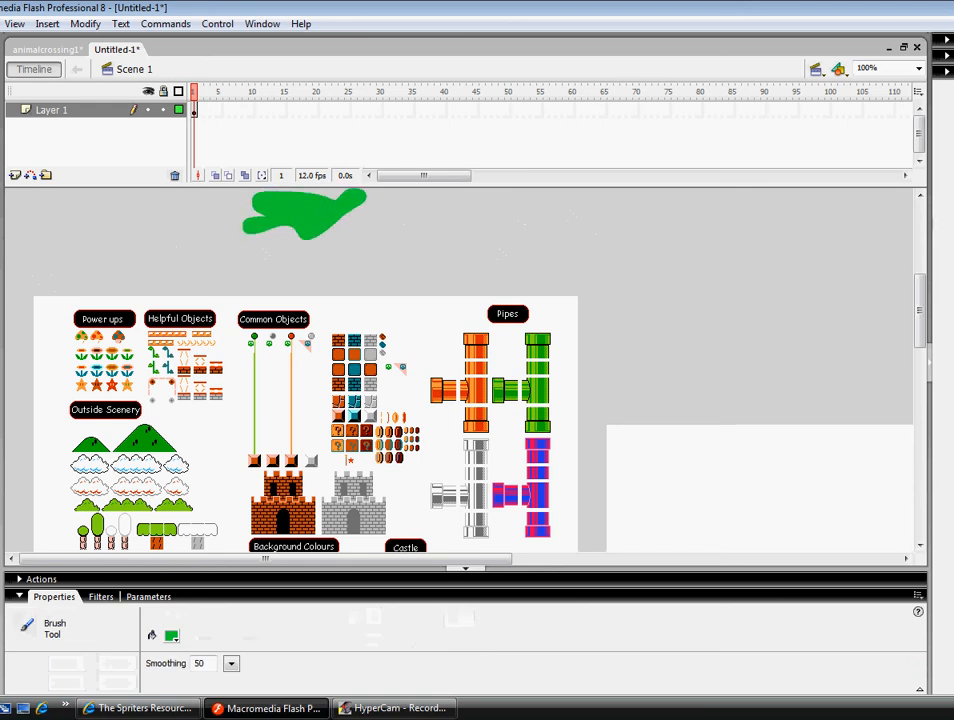
{"action": "left_click", "coordinate": [304, 212]}
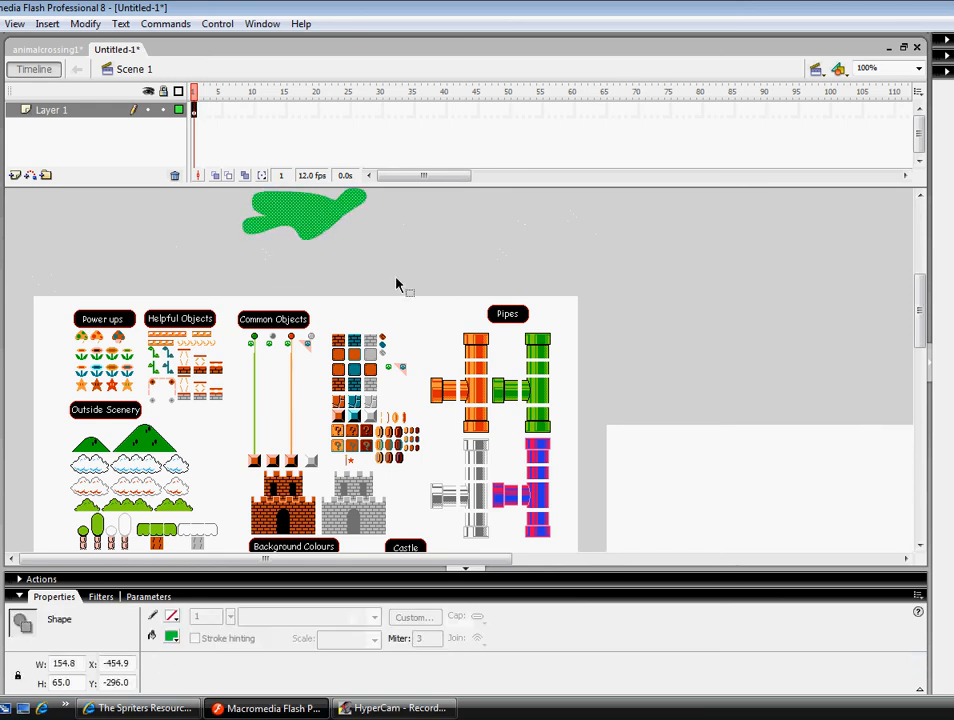
{"action": "mouse_move", "coordinate": [316, 216]}
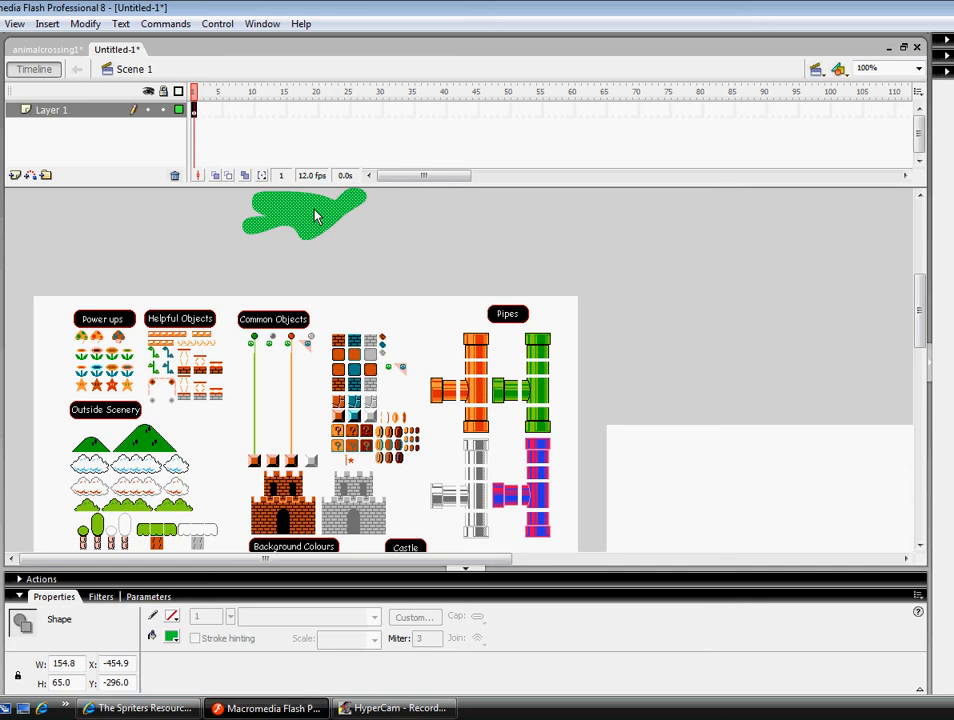
{"action": "scroll", "scroll_direction": "down", "scroll_amount": 3}
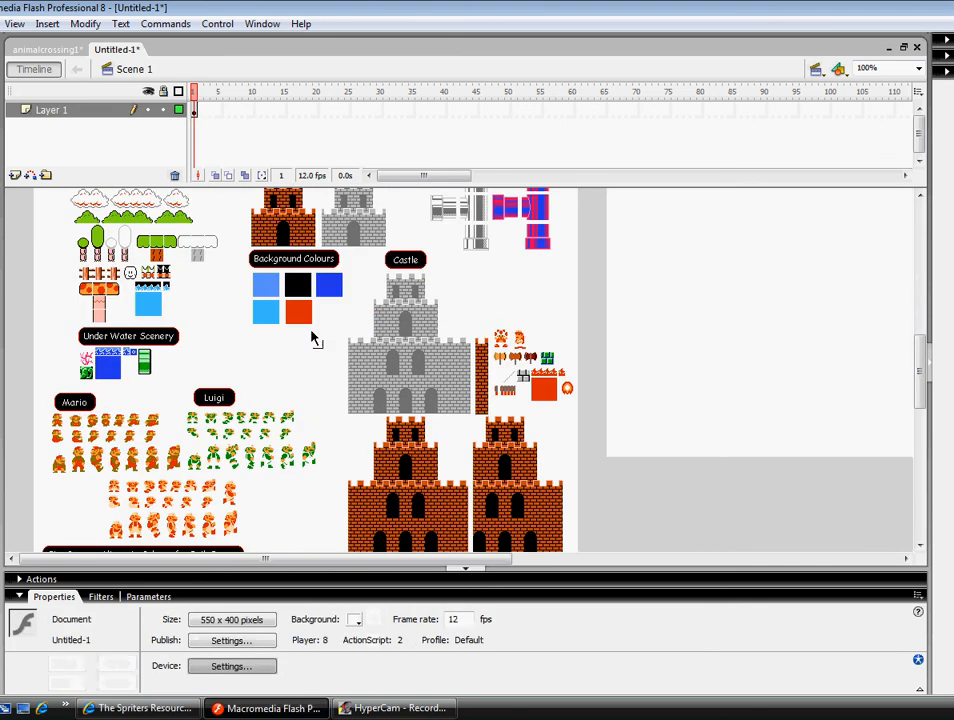
- Zoom in and scroll across the traced Mario and Luigi sprites
{"action": "right_click", "coordinate": [312, 374]}
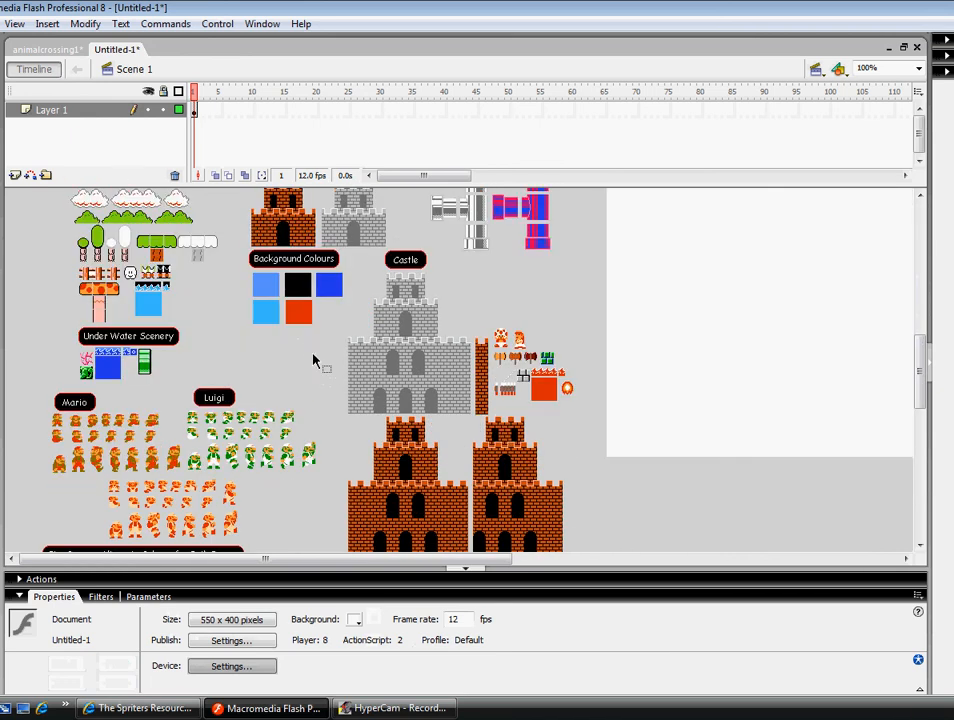
{"action": "left_click", "coordinate": [14, 24]}
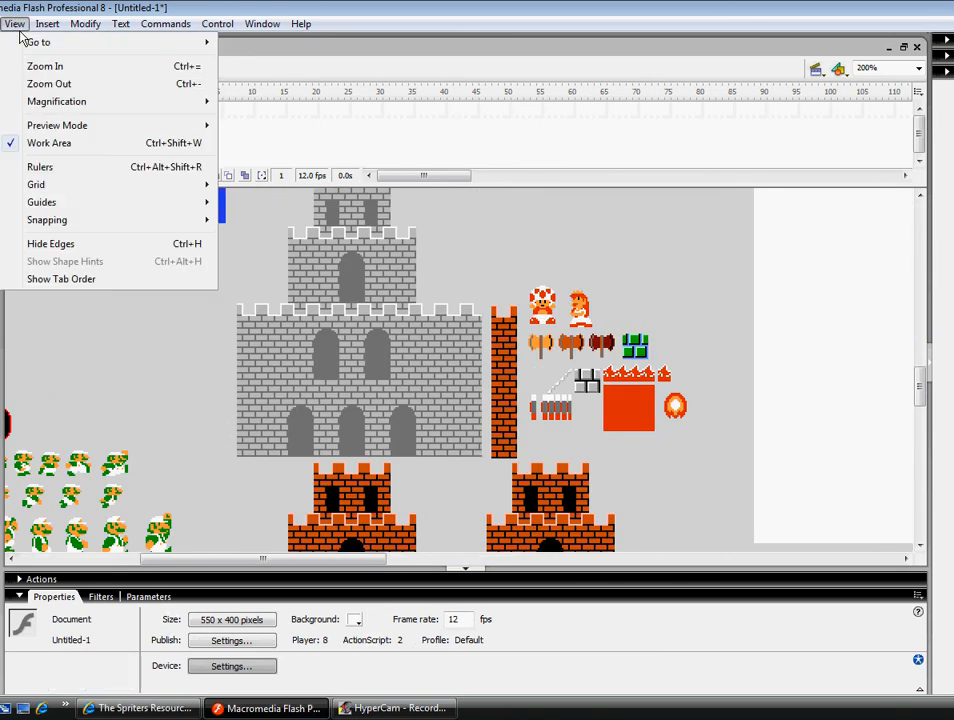
{"action": "left_click", "coordinate": [44, 64]}
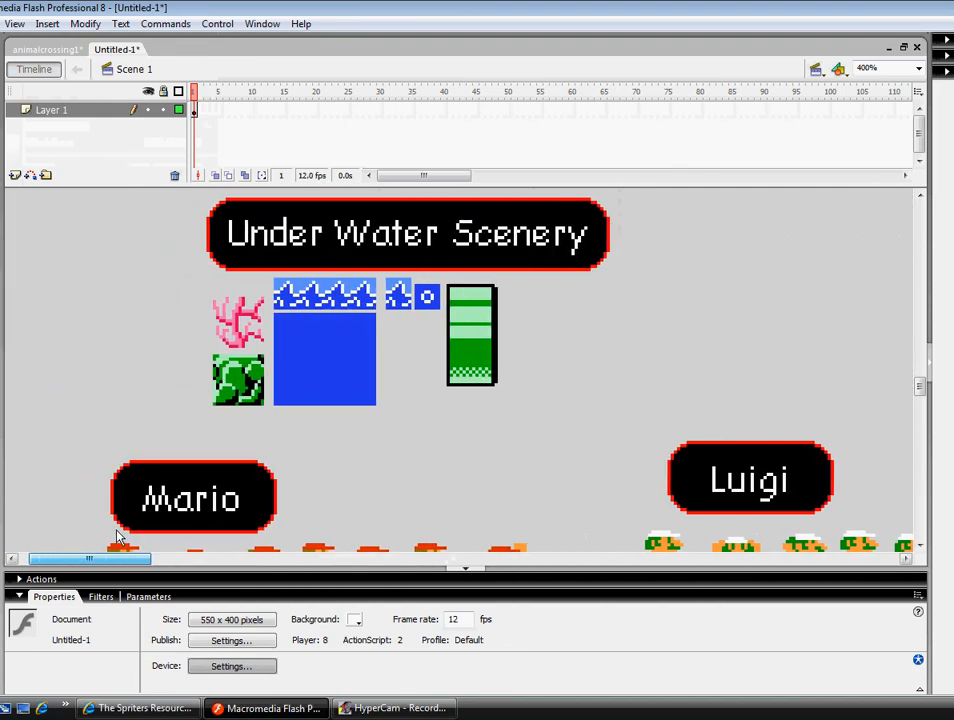
{"action": "scroll", "scroll_direction": "down", "scroll_amount": 3}
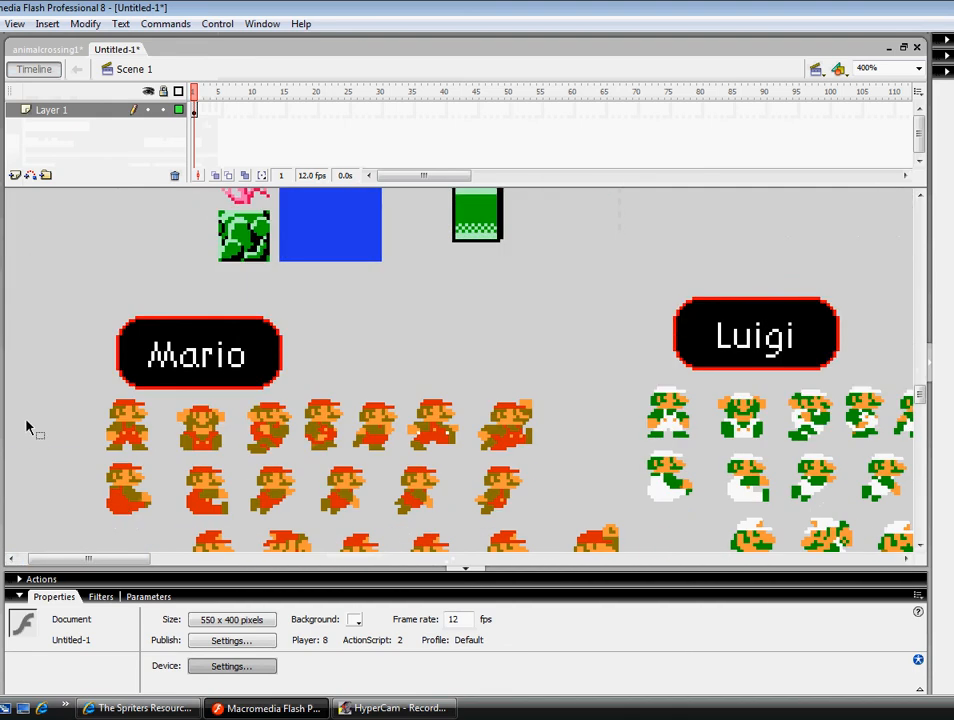
{"action": "mouse_move", "coordinate": [130, 438]}
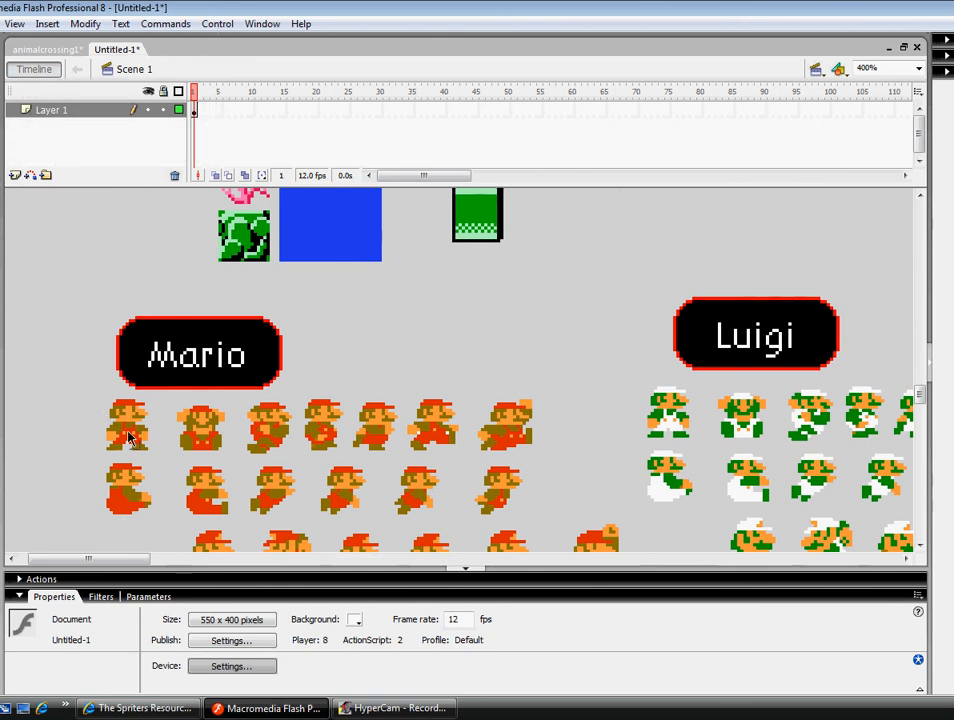
{"action": "scroll", "scroll_direction": "down", "scroll_amount": 3}
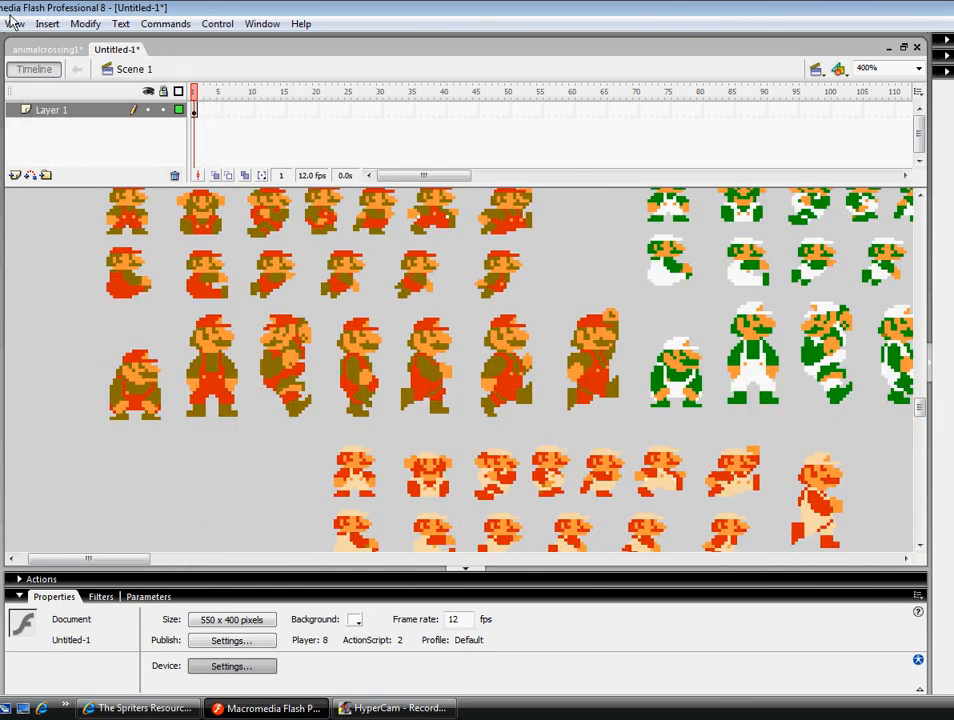
- Zoom back out to see the whole traced sheet beside the stage
{"action": "left_click", "coordinate": [14, 24]}
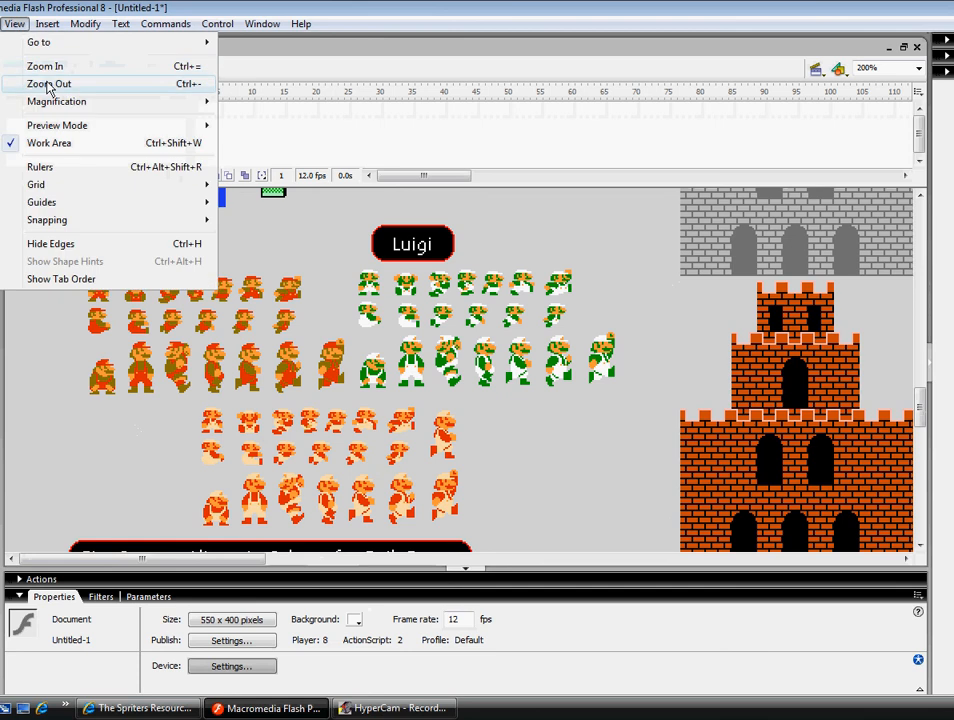
{"action": "left_click", "coordinate": [48, 84]}
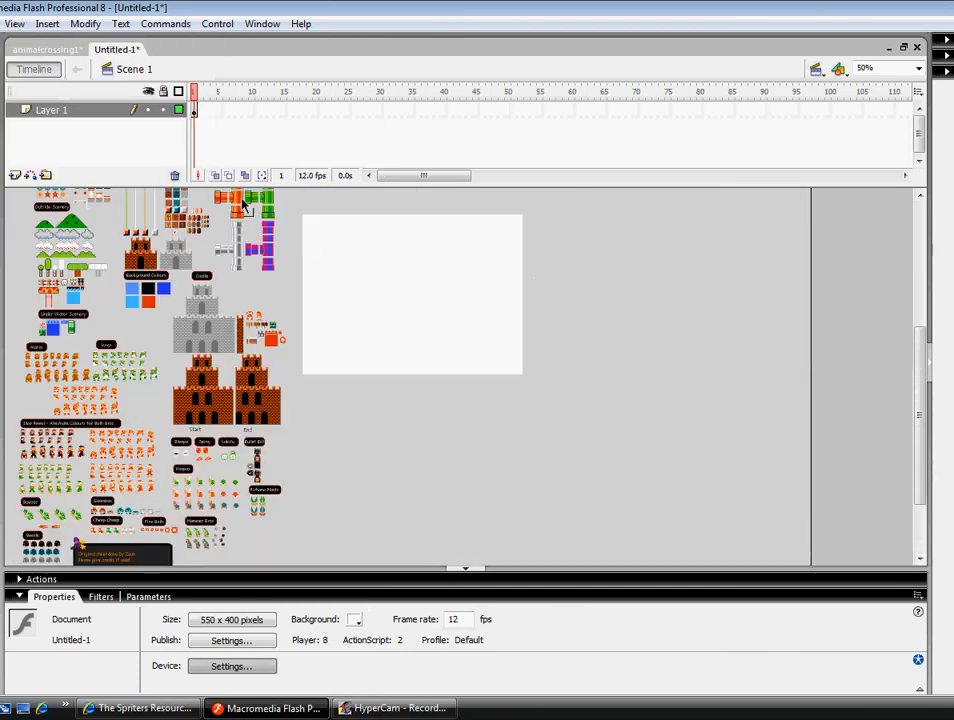
- Select and delete the lower traced shapes, then the remaining top part
{"action": "scroll", "scroll_direction": "down", "scroll_amount": 3}
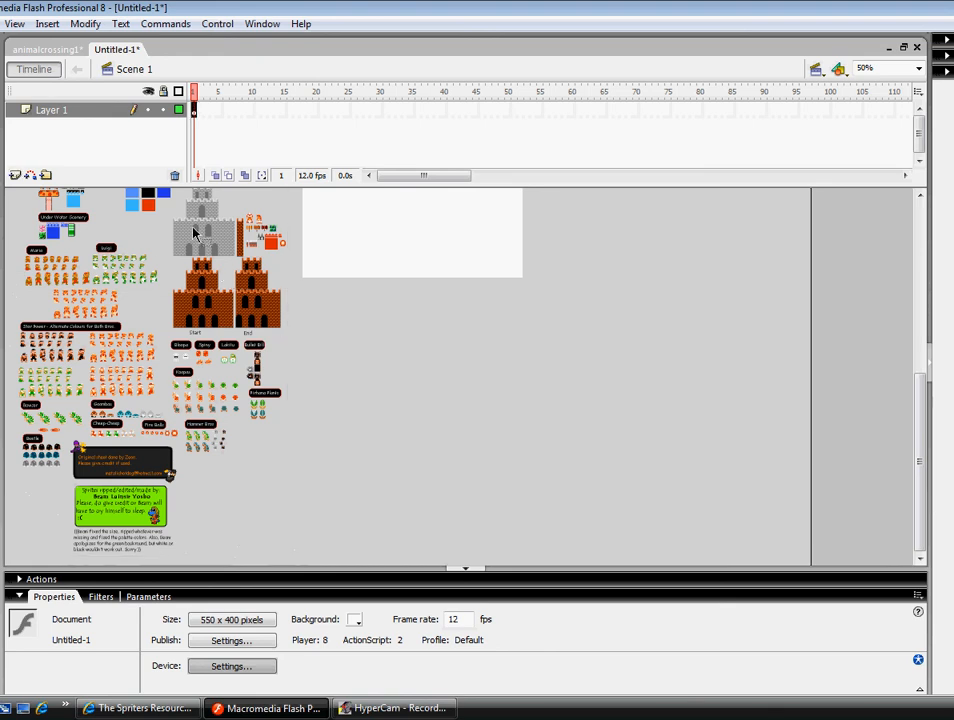
{"action": "left_click", "coordinate": [204, 230]}
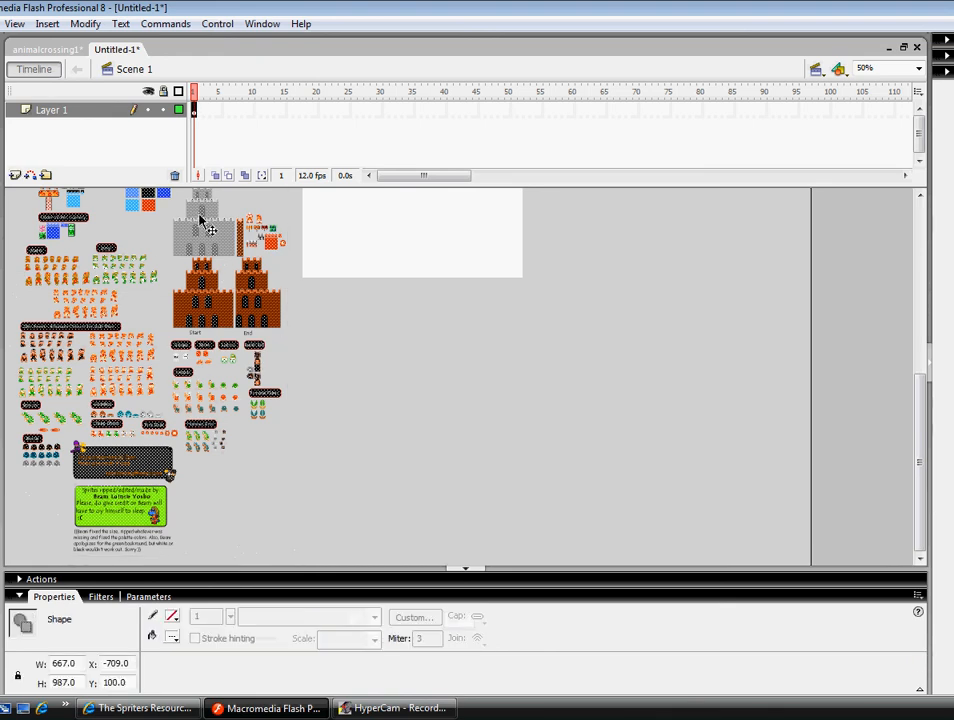
{"action": "right_click", "coordinate": [204, 220]}
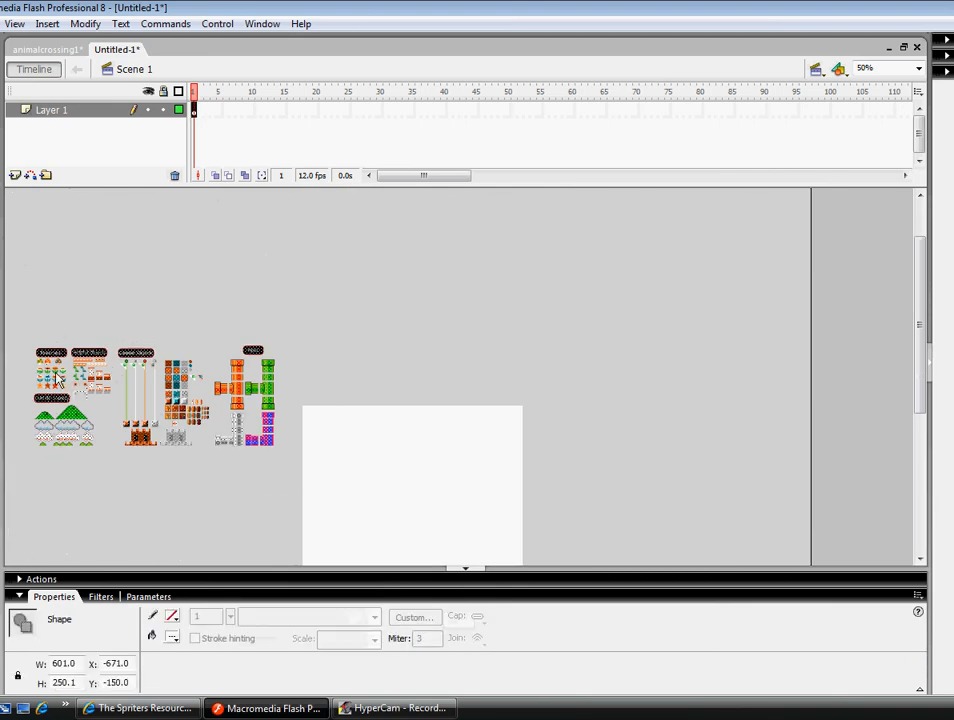
{"action": "left_click", "coordinate": [380, 476]}
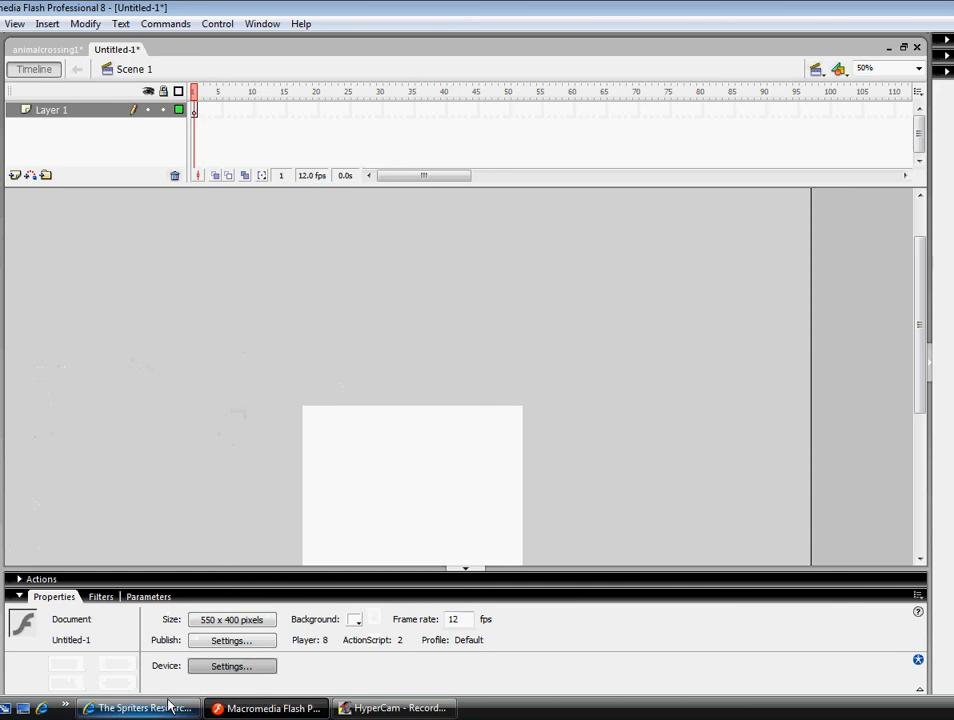
{"action": "mouse_move", "coordinate": [278, 388]}
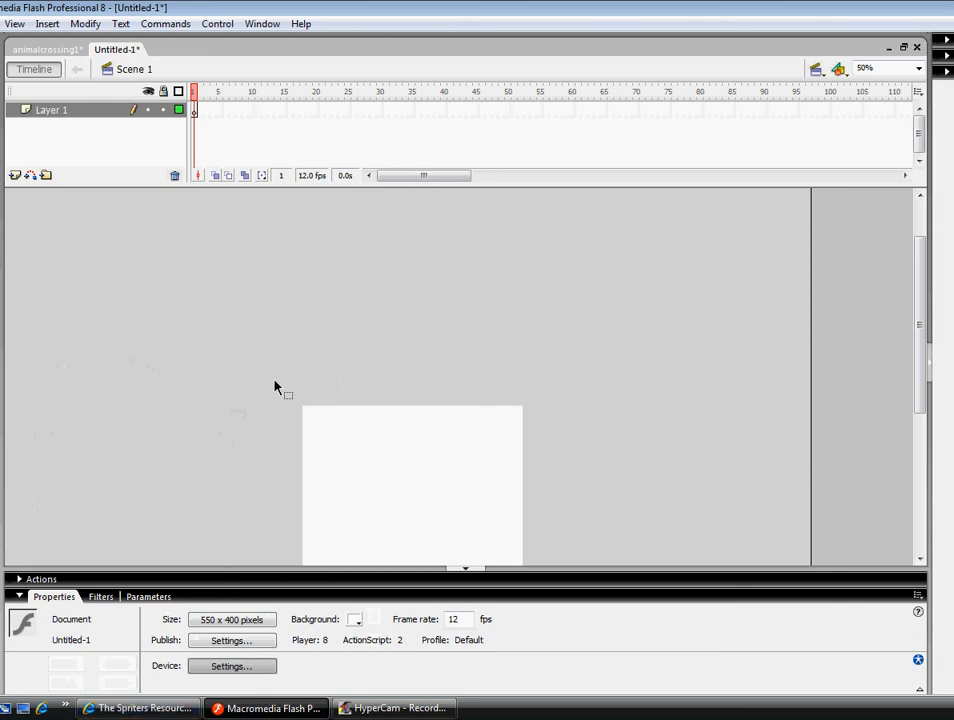
{"action": "mouse_move", "coordinate": [268, 352]}
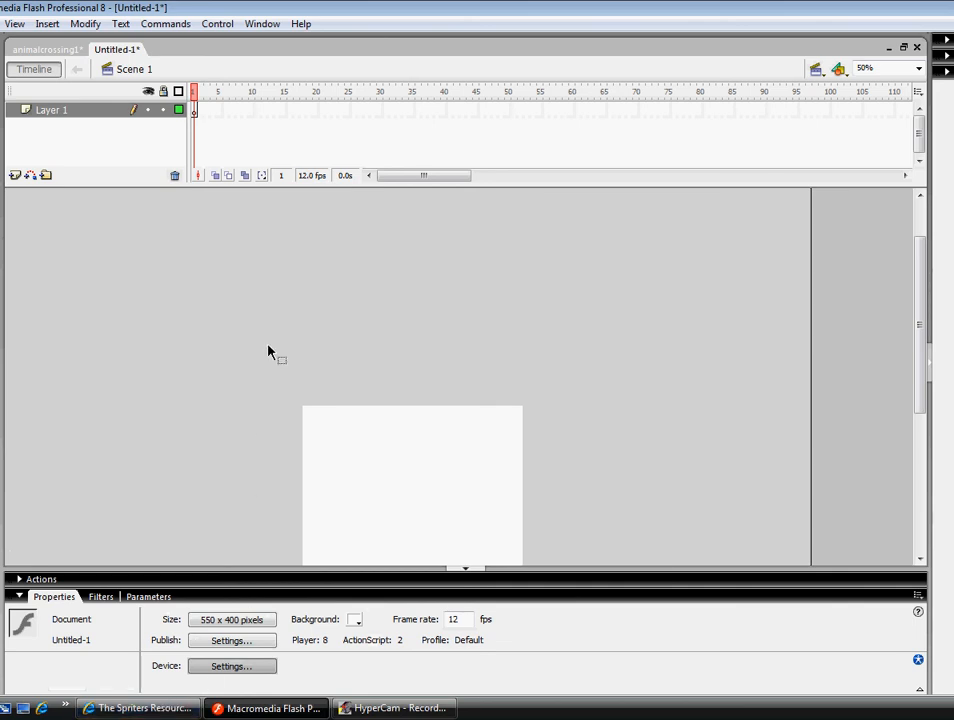
{"action": "mouse_move", "coordinate": [236, 322]}
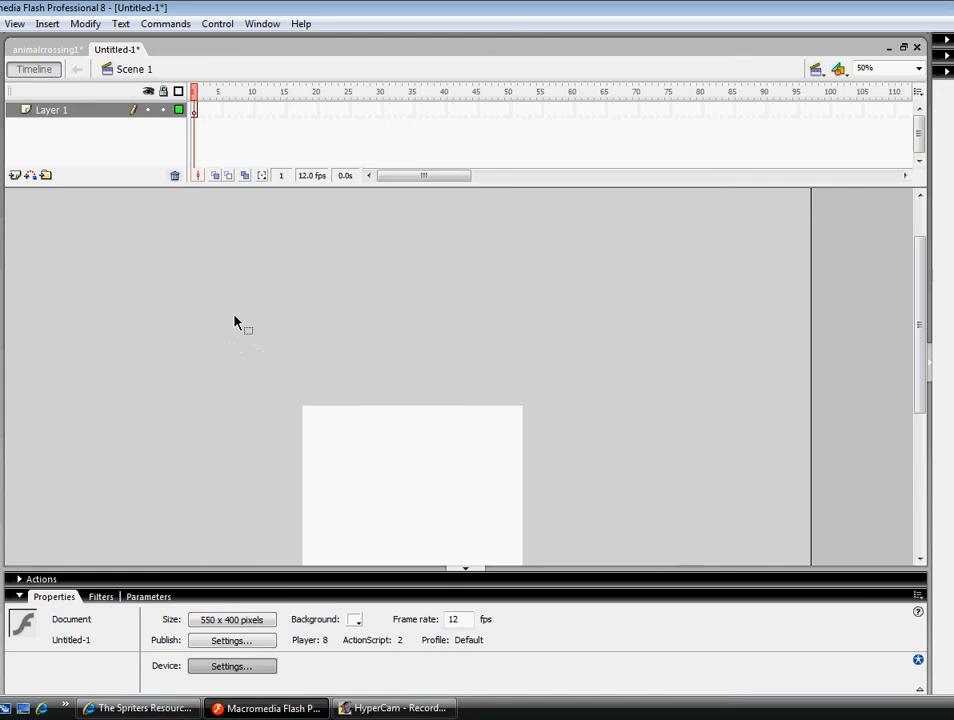
{"action": "mouse_move", "coordinate": [208, 288]}
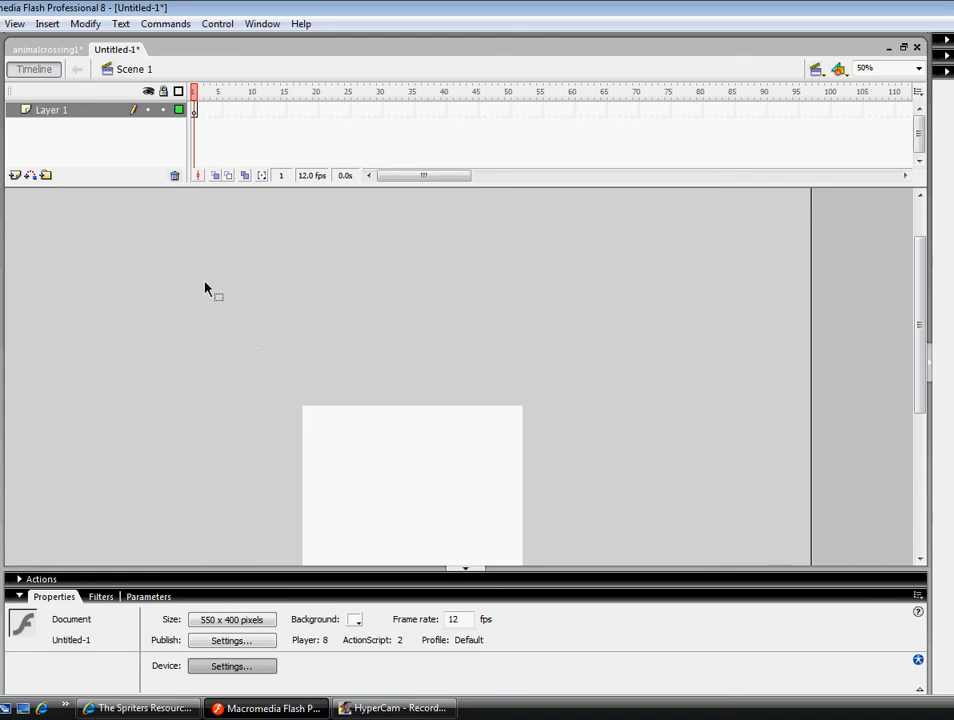
{"action": "mouse_move", "coordinate": [292, 248]}
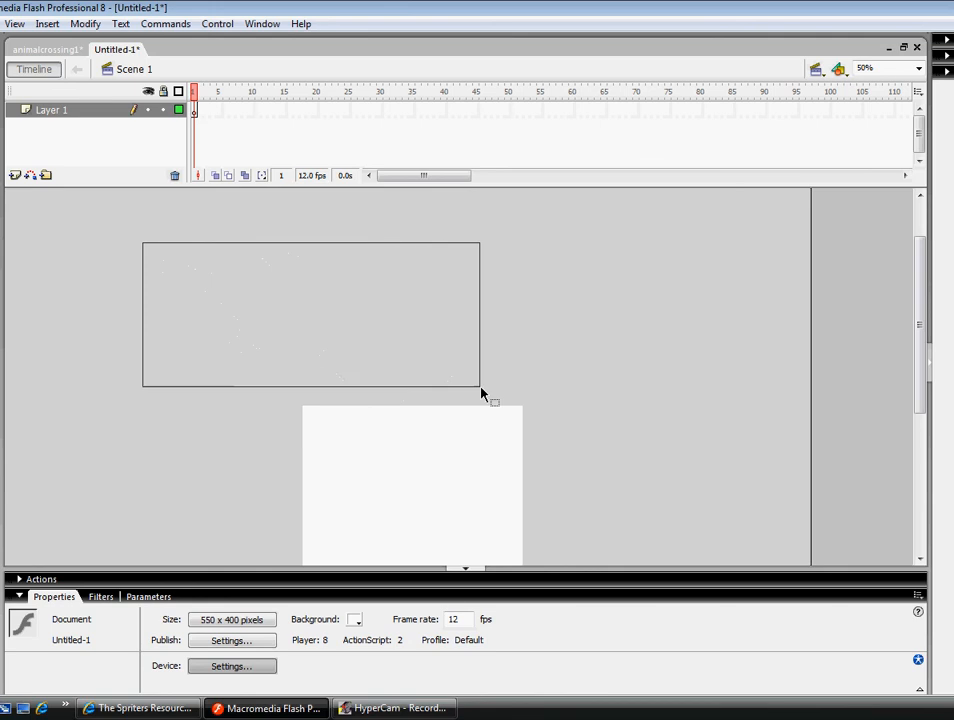
{"action": "left_click_drag", "start_coordinate": [490, 398], "coordinate": [684, 410]}
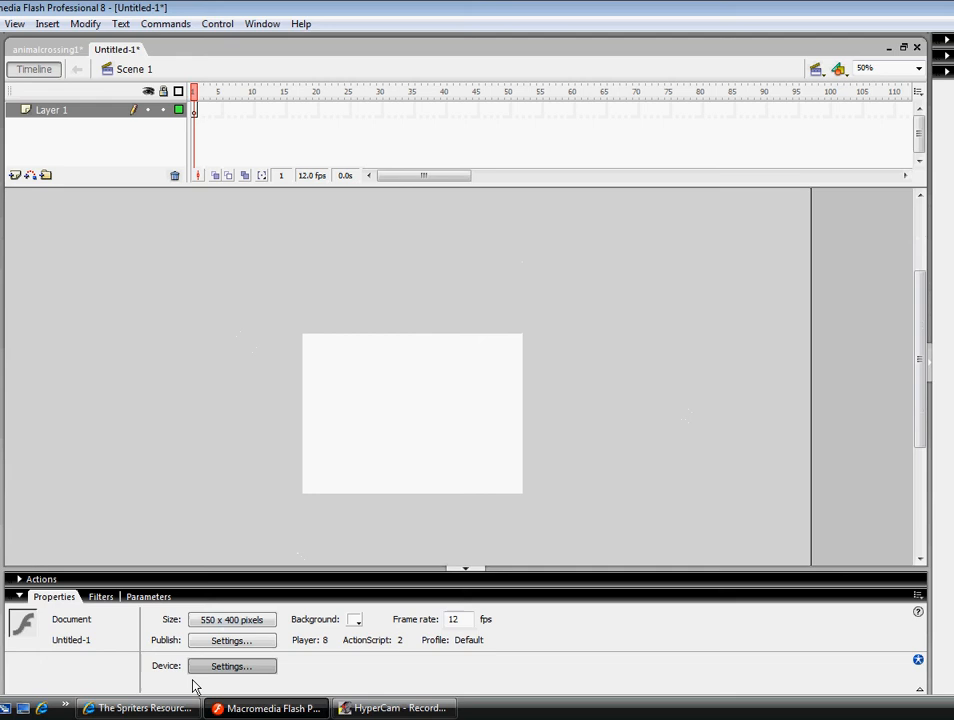
- Bring Internet Explorer forward on the Smb1 general sprite sheet page
{"action": "left_click", "coordinate": [138, 708]}
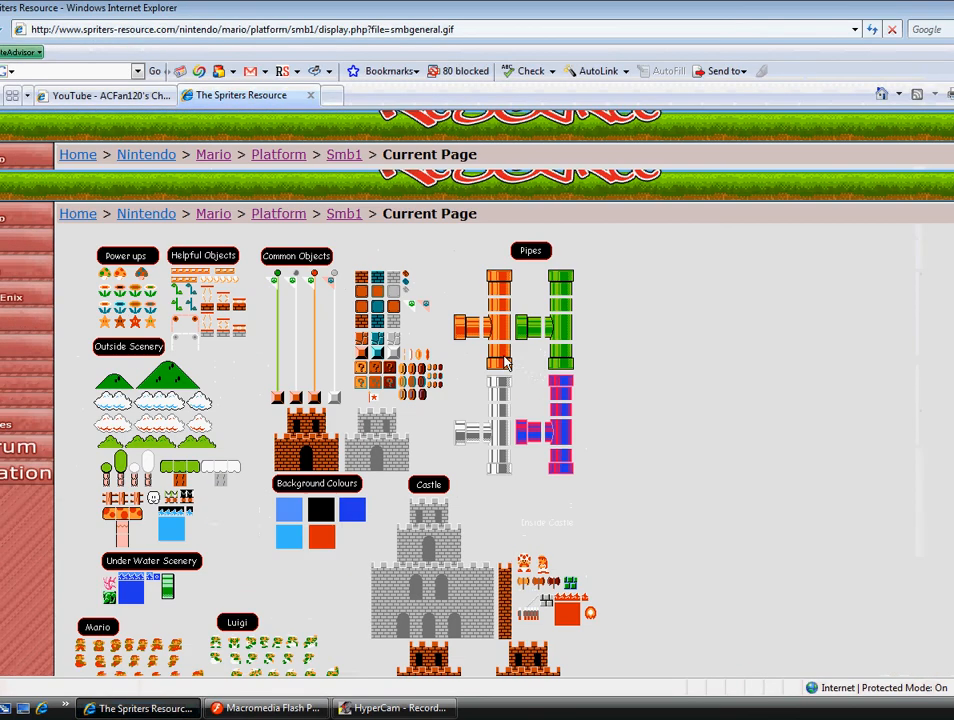
{"action": "scroll", "scroll_direction": "up", "scroll_amount": 3}
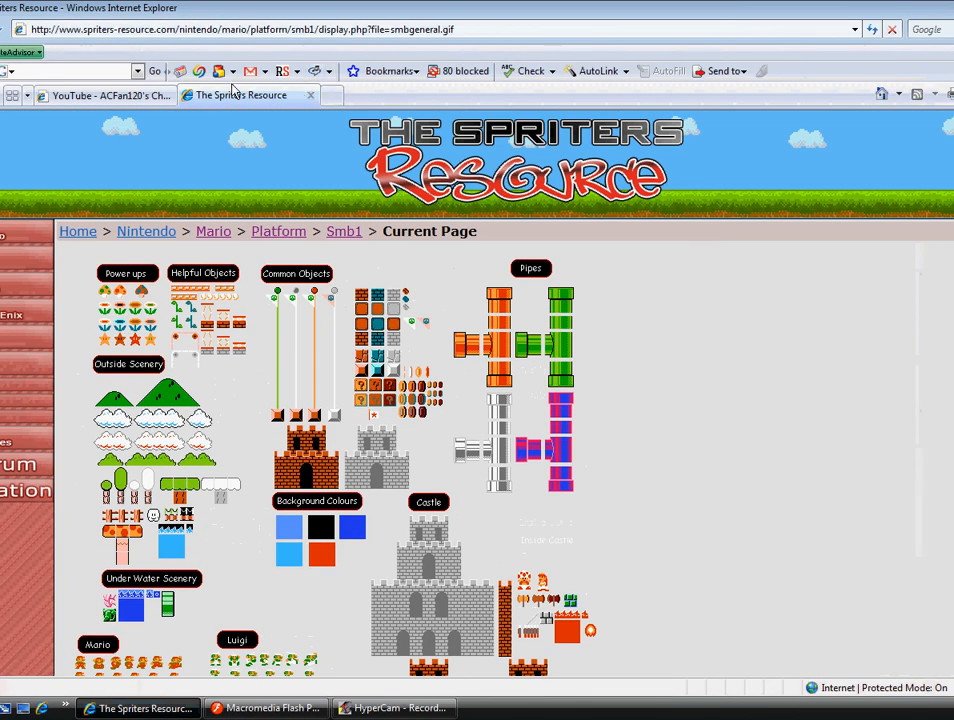
{"action": "mouse_move", "coordinate": [338, 206]}
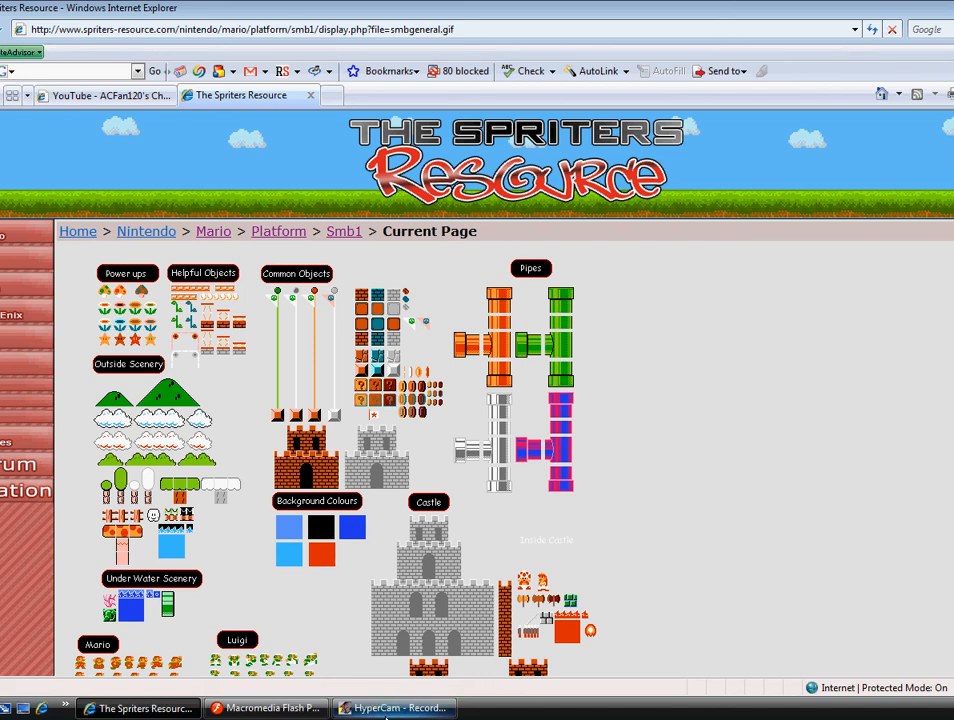
{"action": "left_click", "coordinate": [394, 708]}
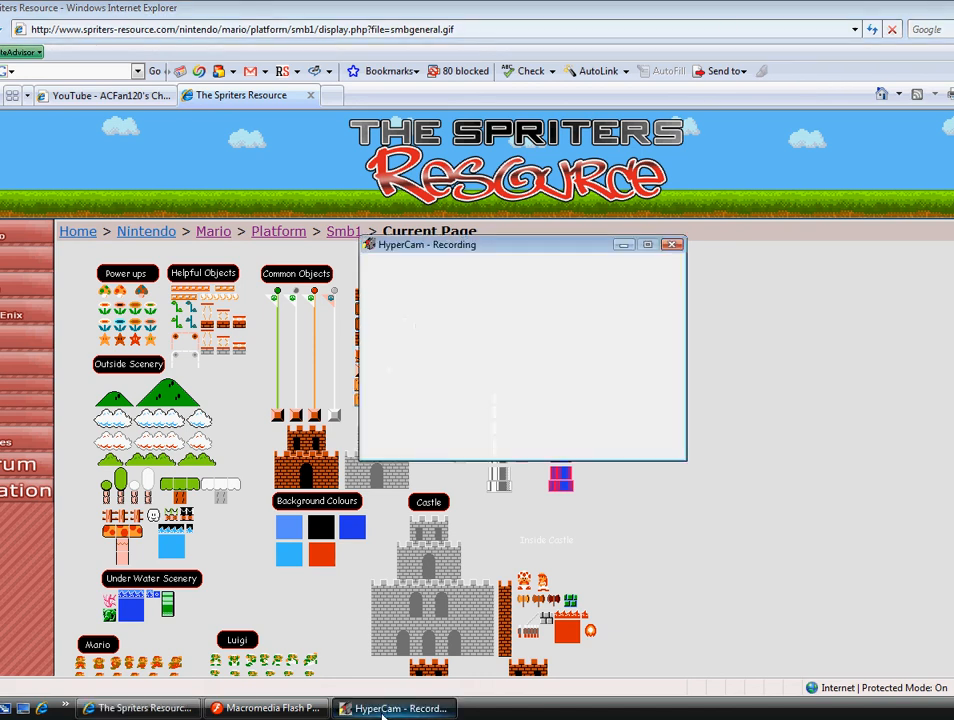